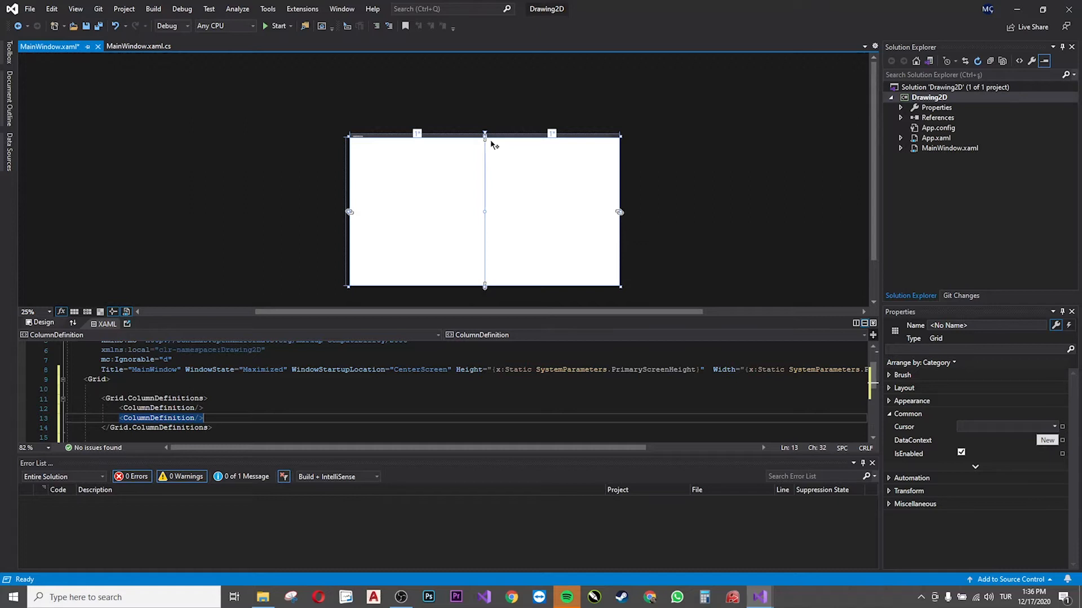
mouse_move(319, 291)
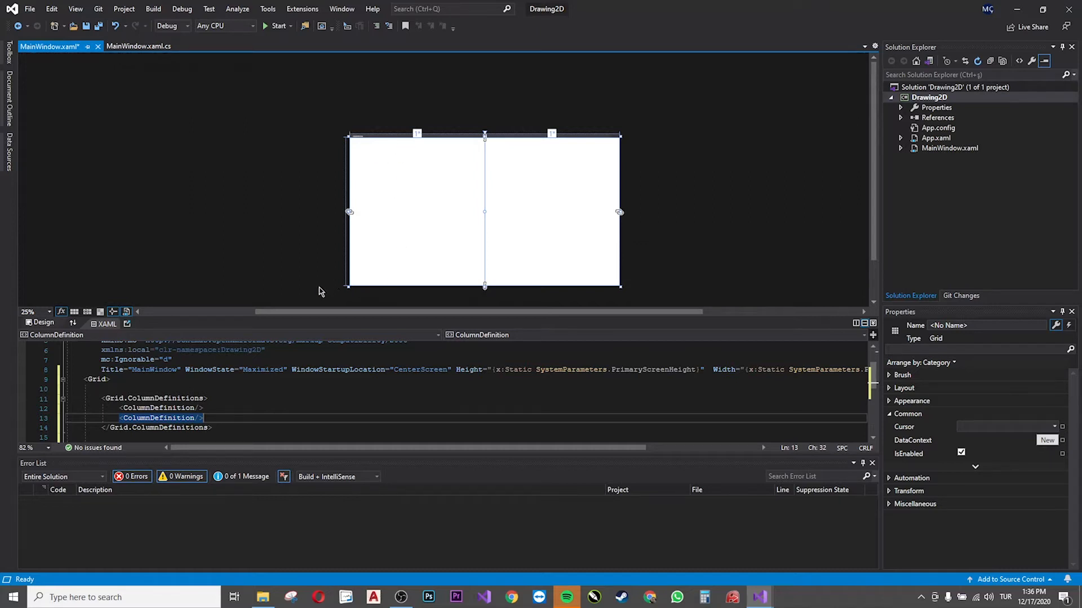
mouse_move(159, 418)
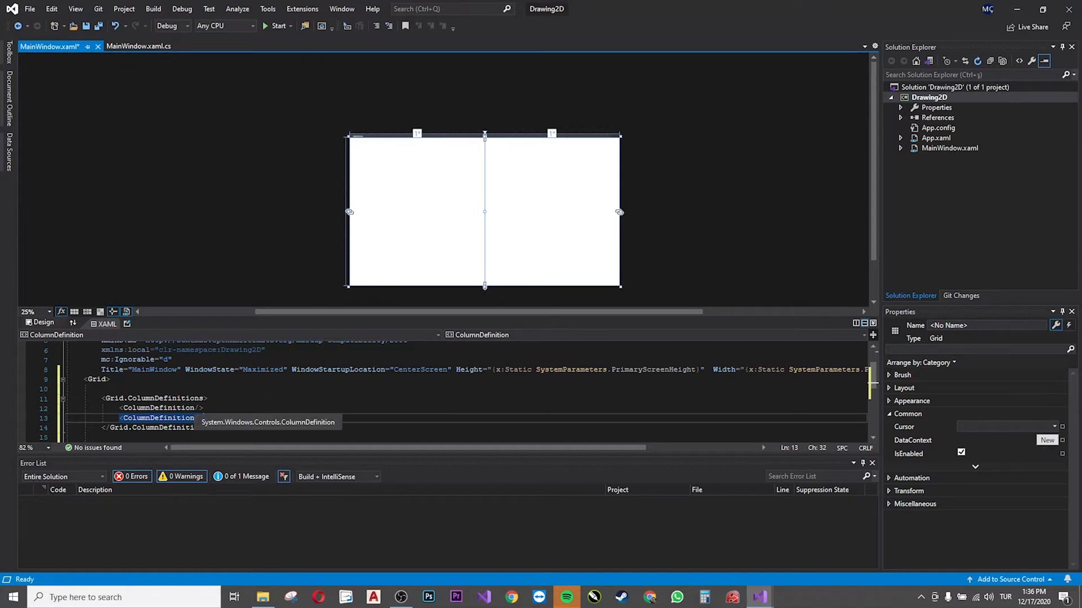
Step: Add Width="4*" to the second ColumnDefinition so the left column becomes a narrow strip
click(157, 418)
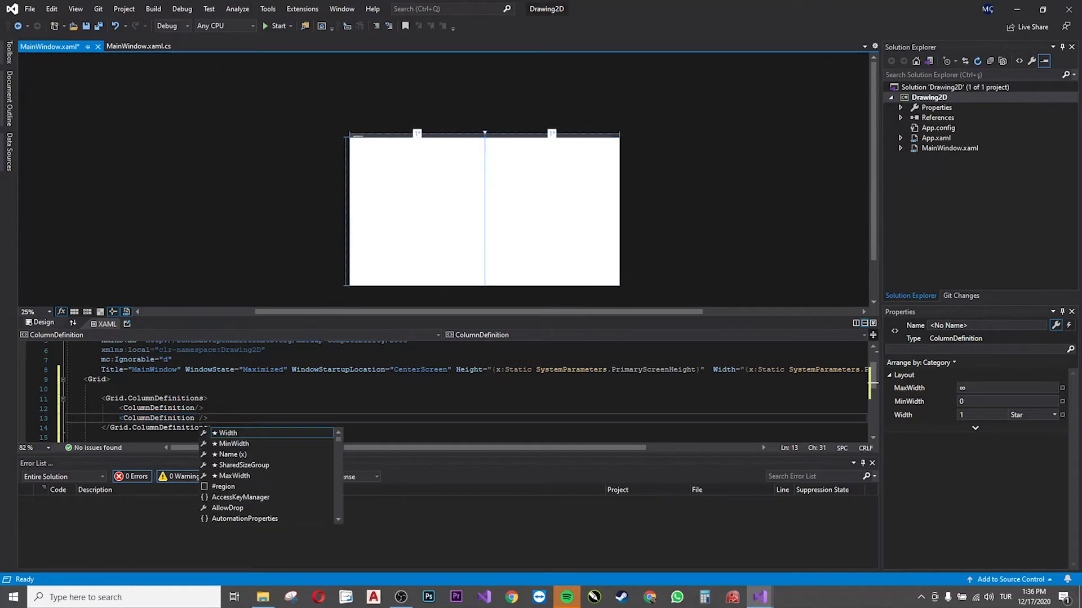
text(8)
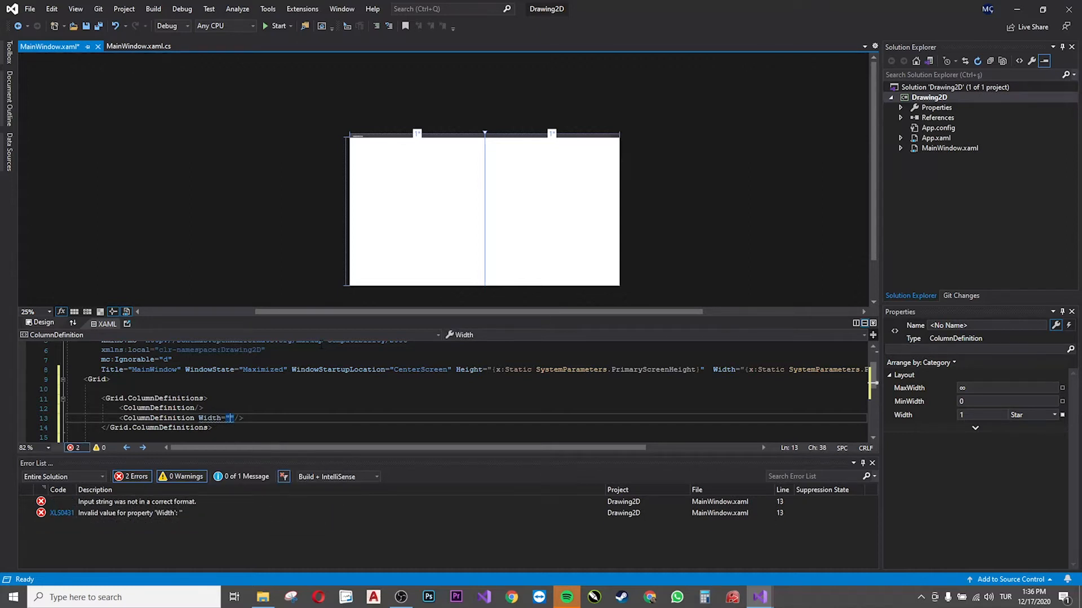
text(8)
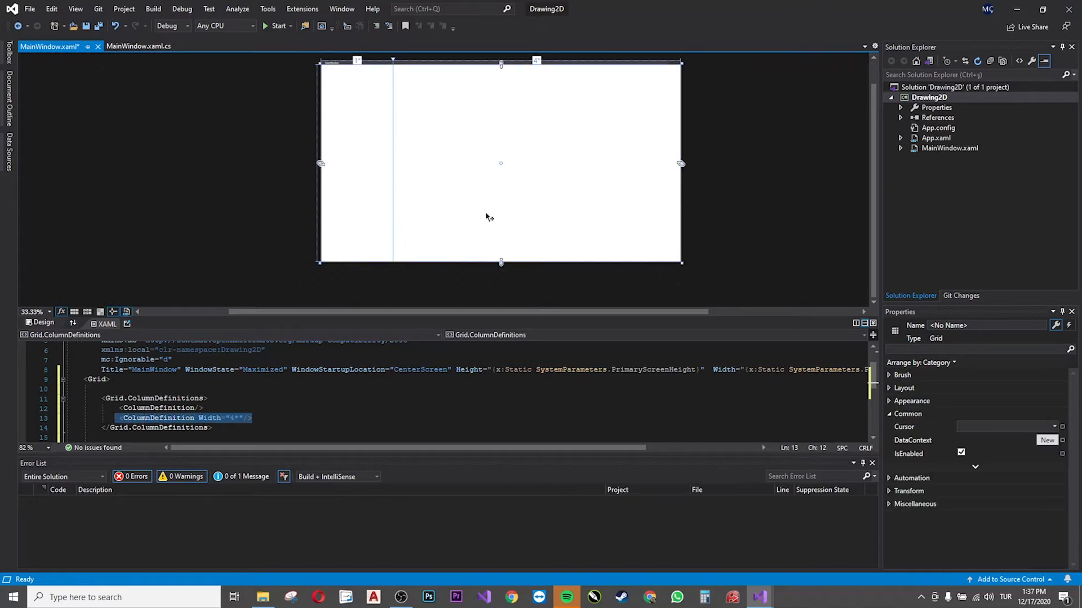
mouse_move(367, 200)
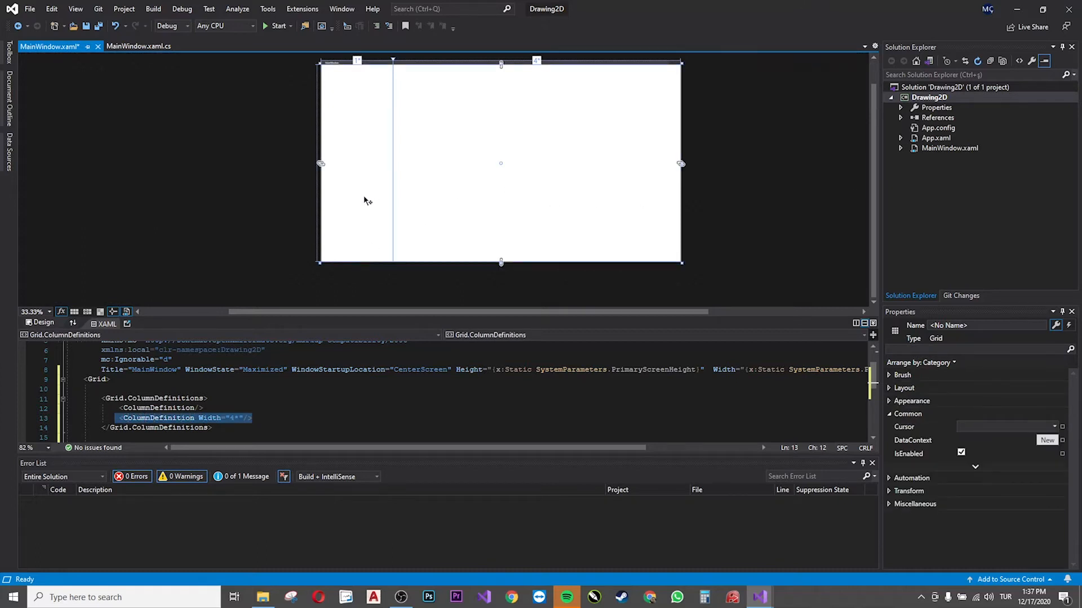
mouse_move(390, 167)
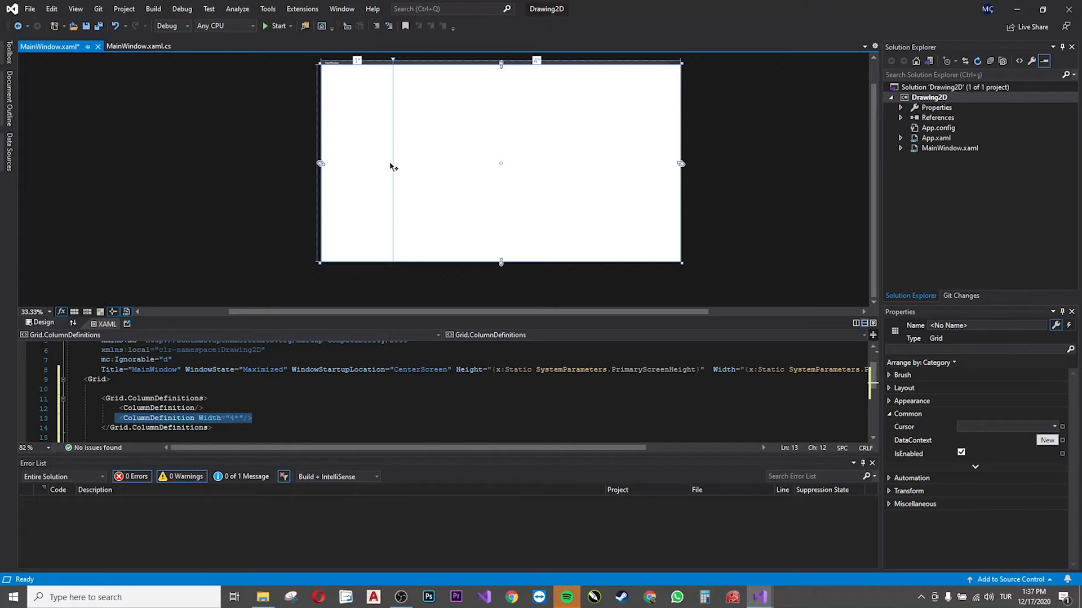
mouse_move(455, 159)
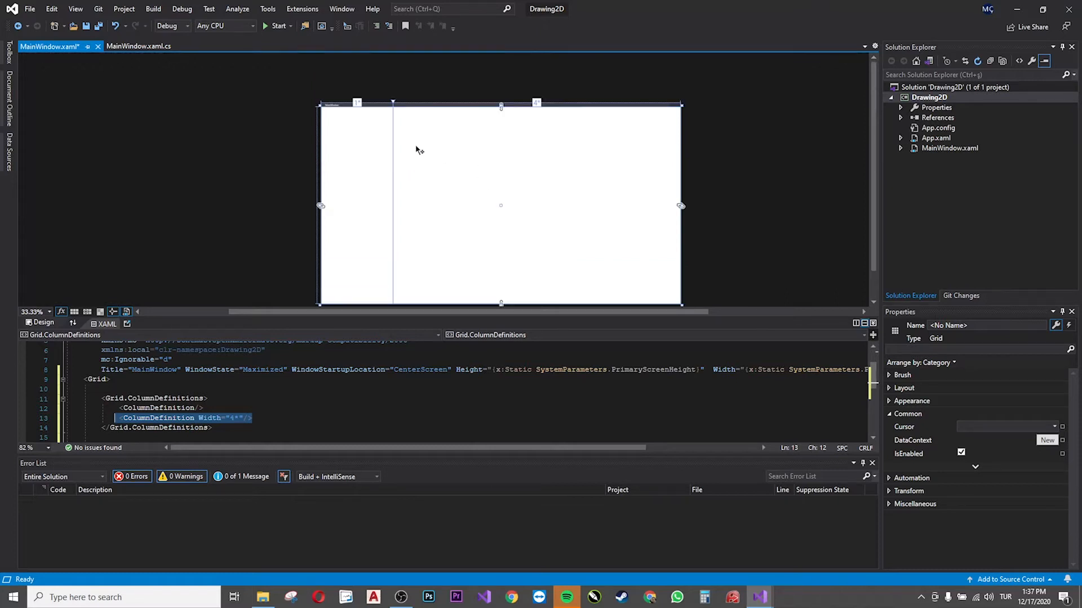
mouse_move(504, 129)
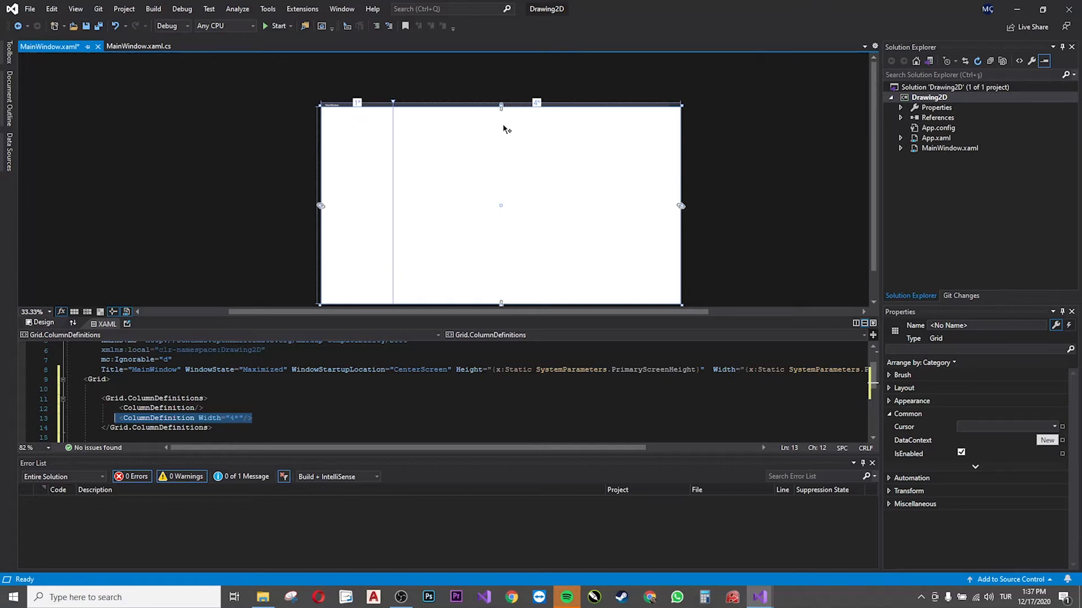
Step: Inspect both column definitions in the designer to confirm the 4-star width
click(159, 408)
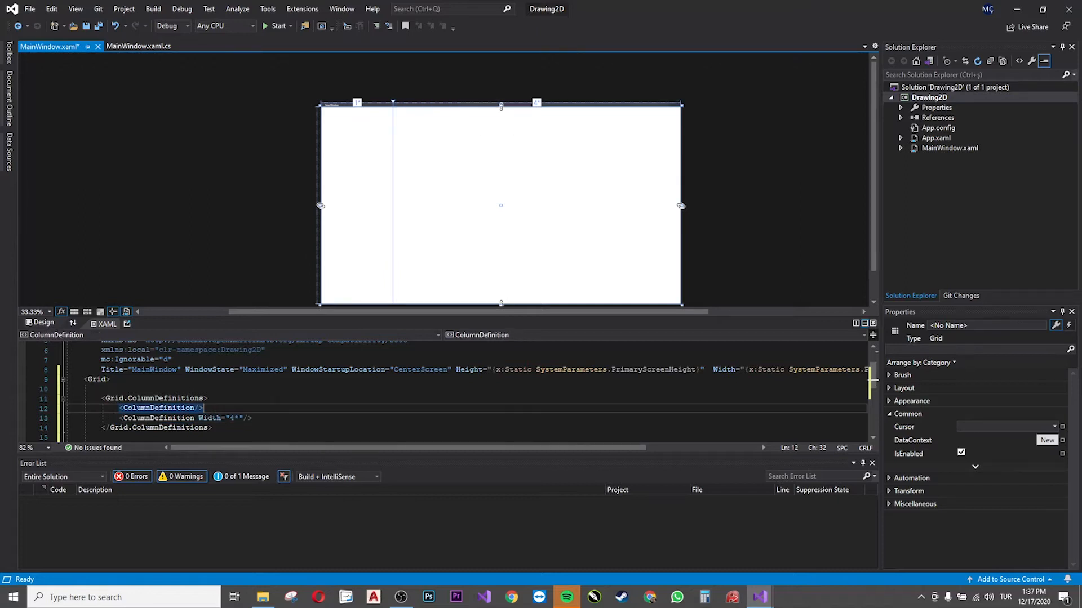
click(187, 418)
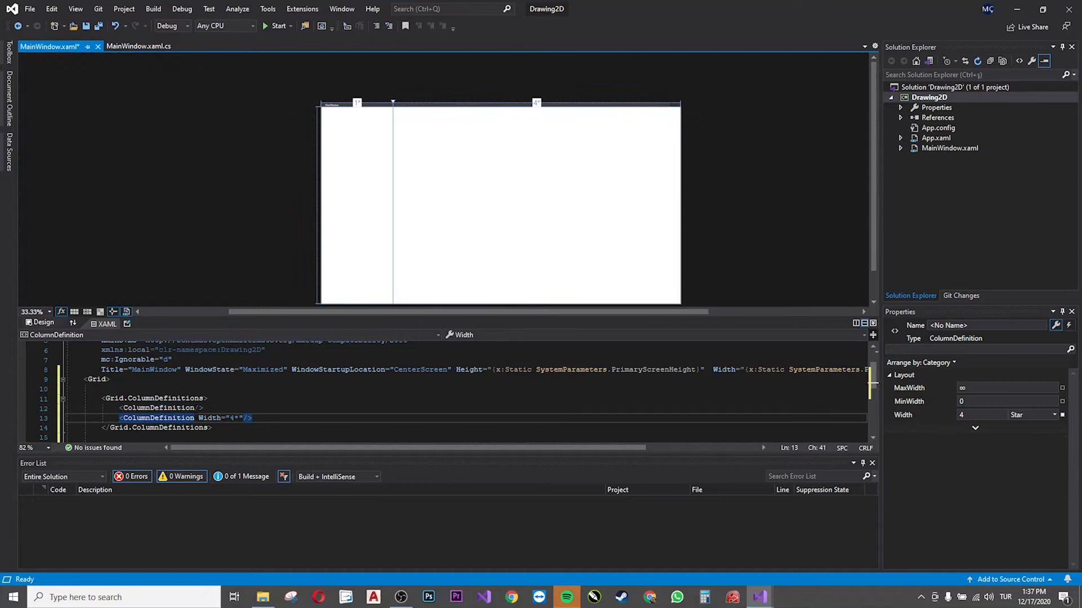
click(159, 408)
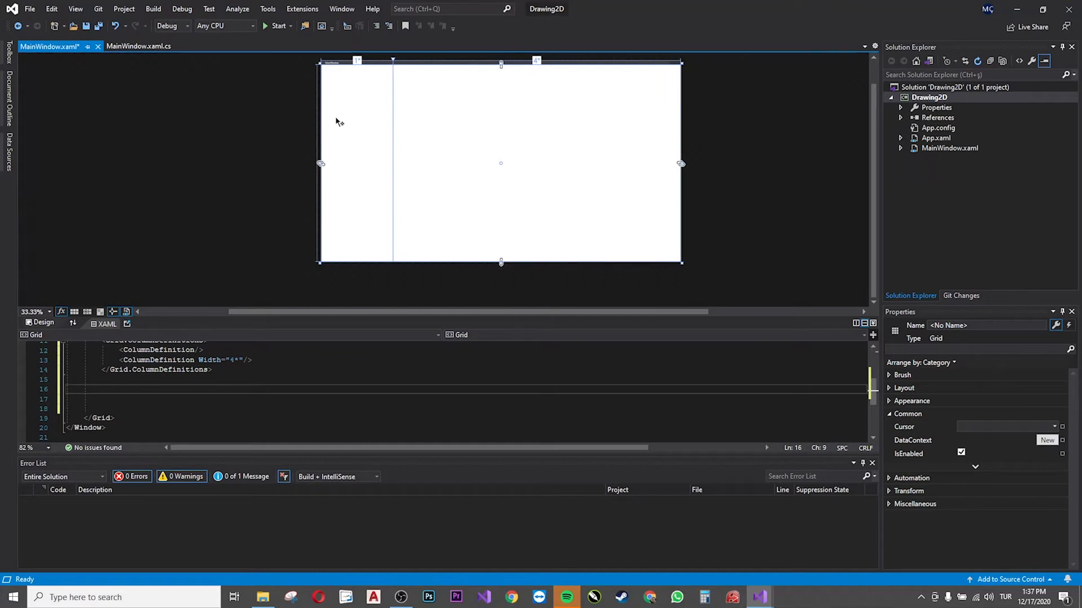
mouse_move(355, 124)
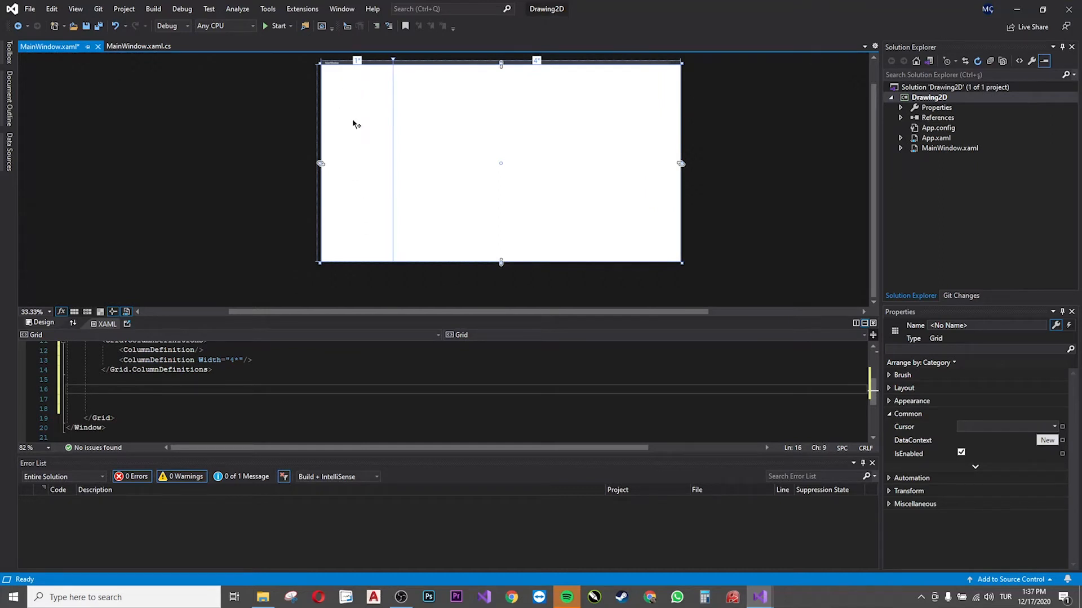
mouse_move(357, 232)
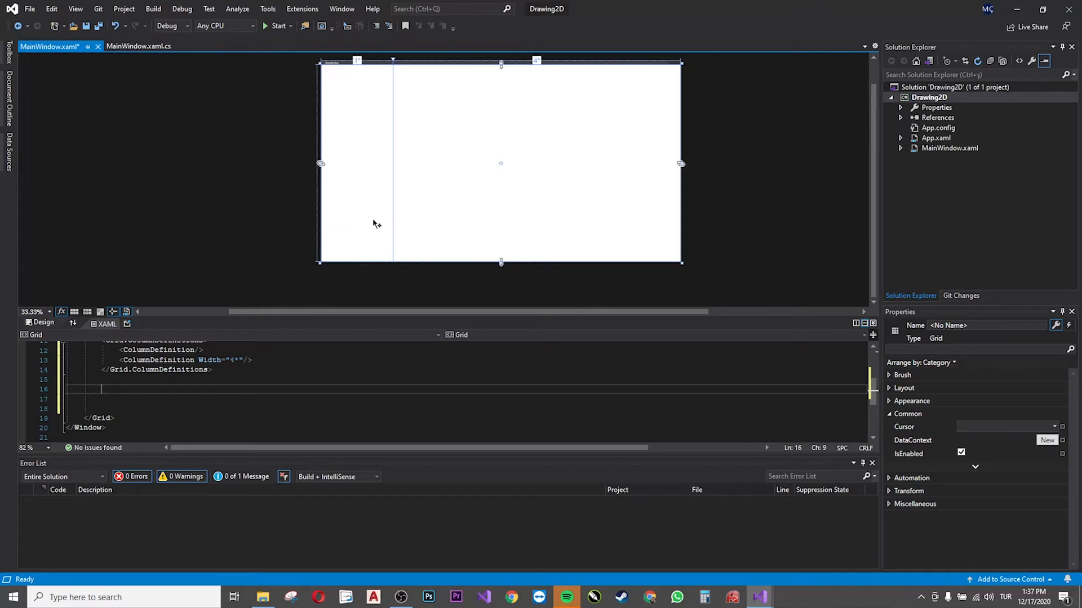
mouse_move(358, 193)
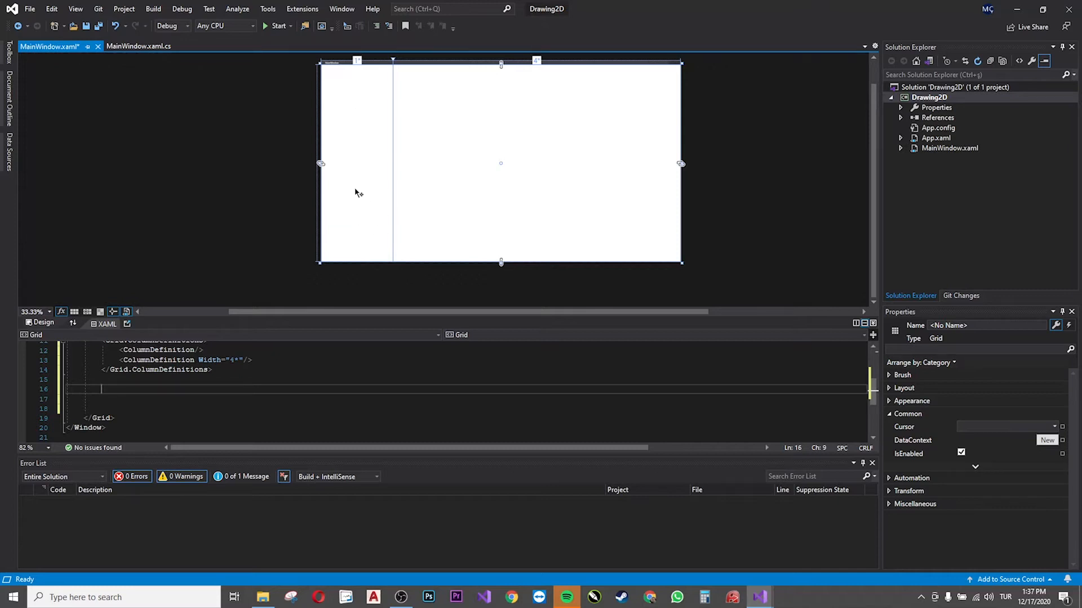
mouse_move(338, 218)
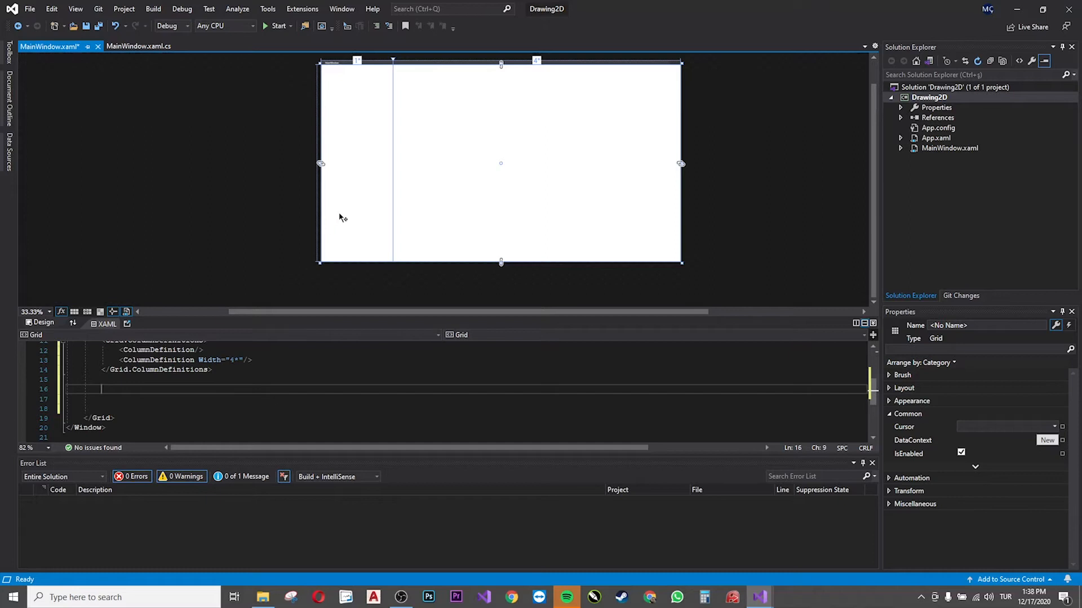
mouse_move(371, 209)
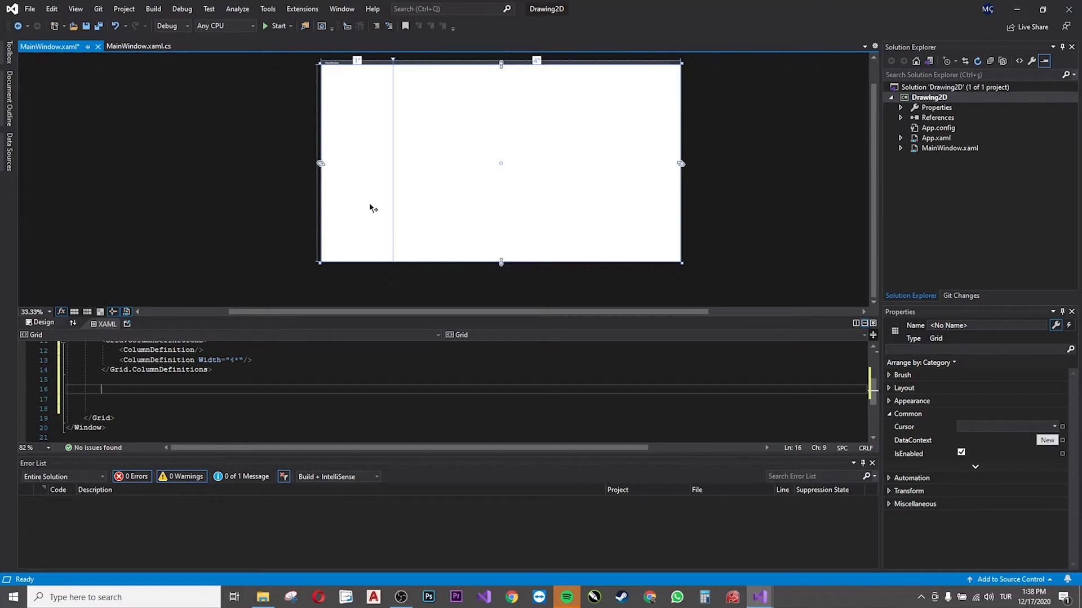
mouse_move(371, 200)
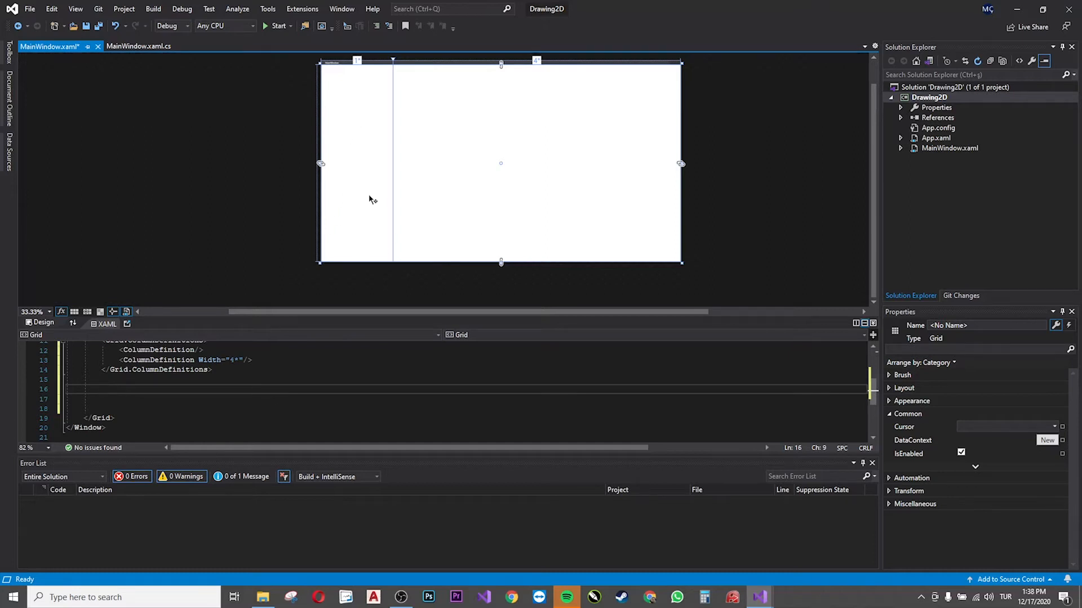
mouse_move(377, 105)
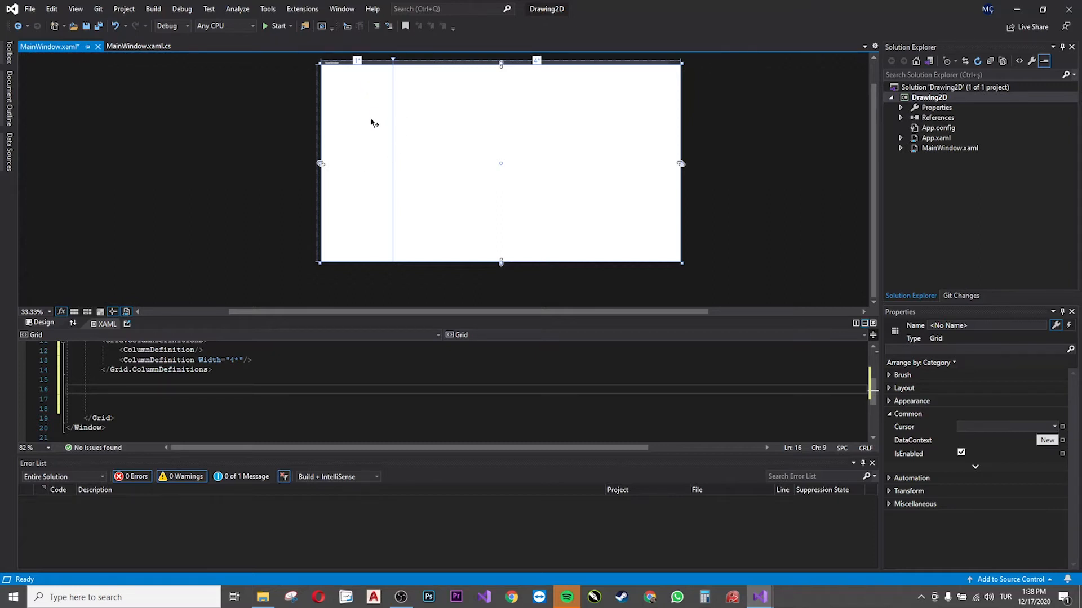
mouse_move(358, 115)
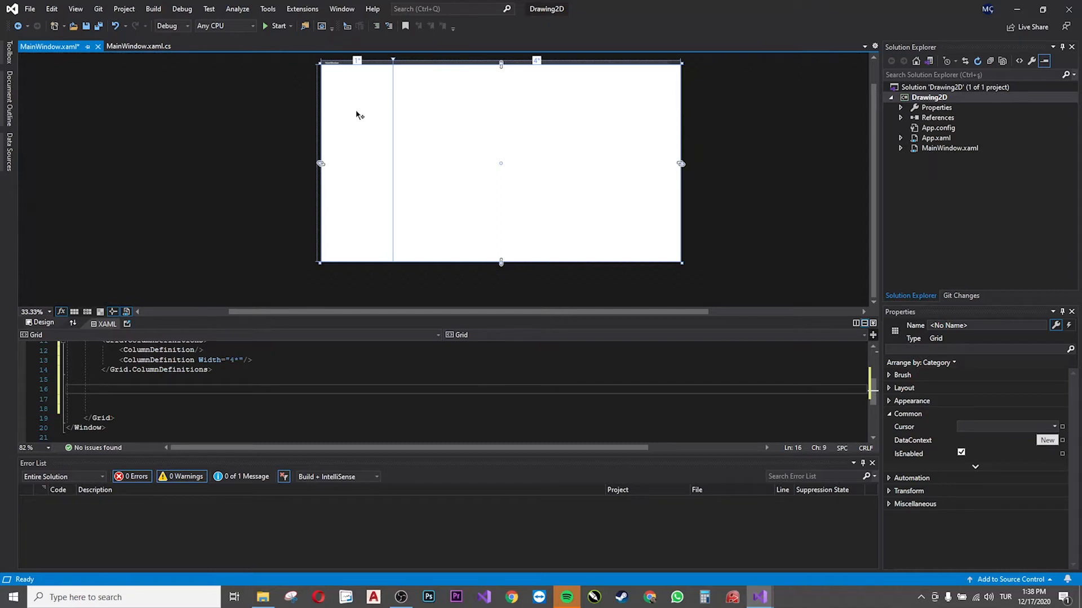
mouse_move(310, 308)
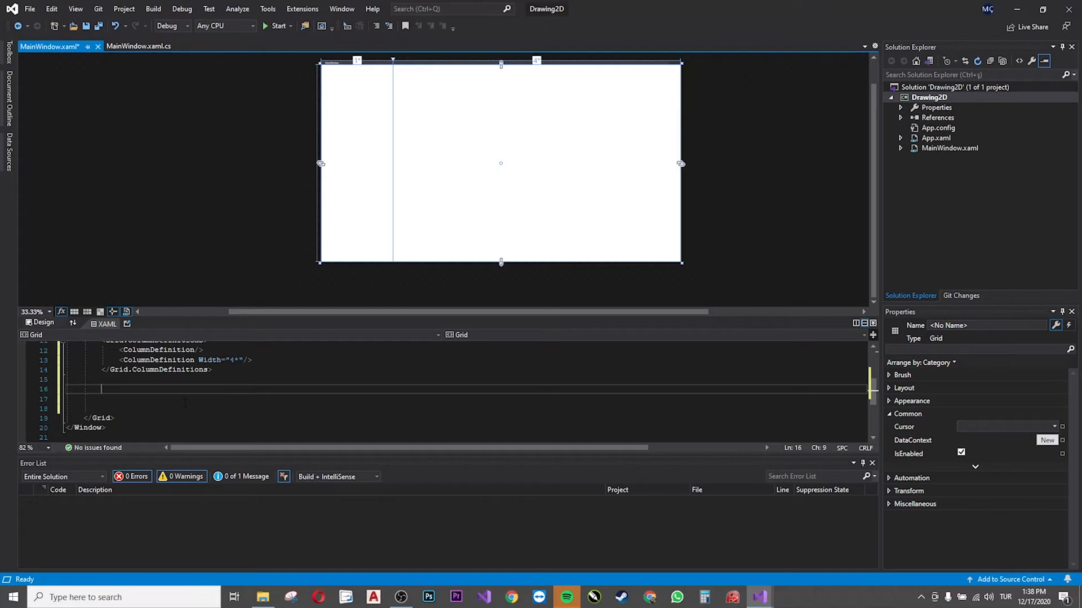
Step: Add a StackPanel with Grid.Column="0" inside the Grid, leaving empty lines for content
text(<StackPanel ></StackPanel>)
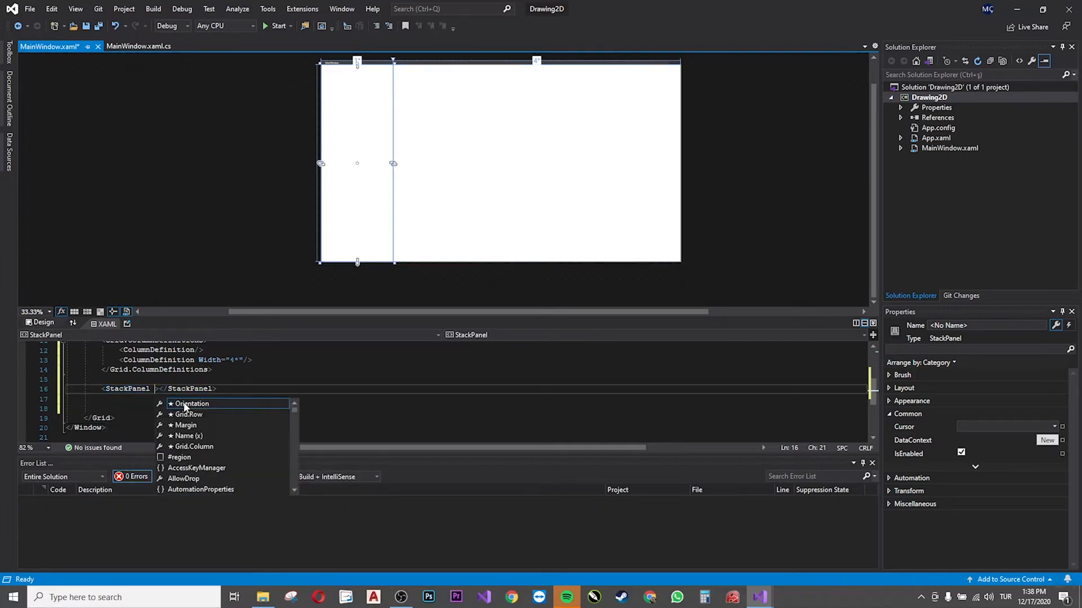
text(C)
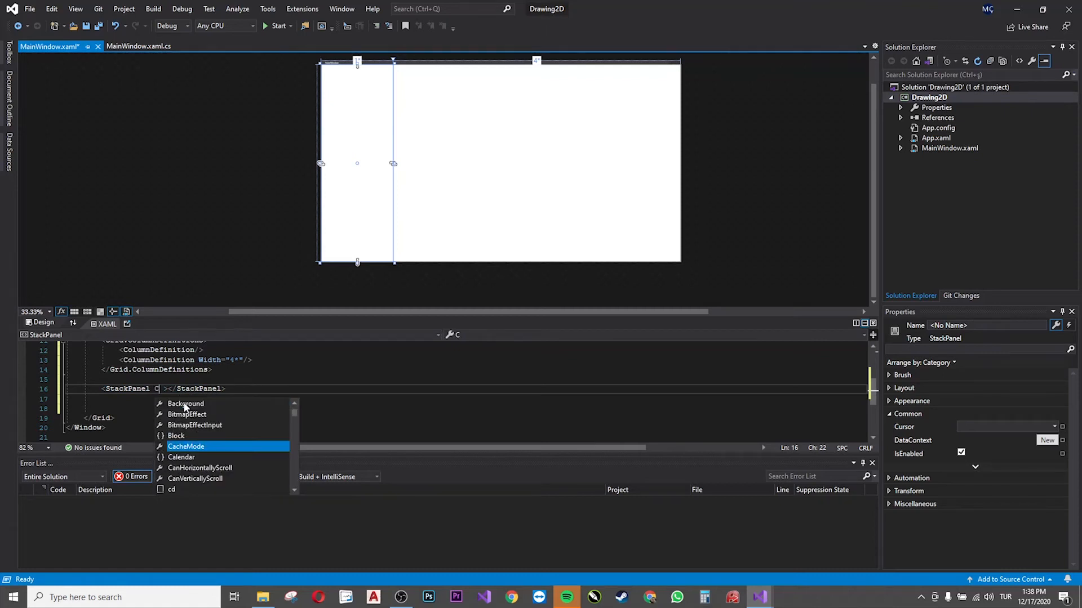
text(olumn=")
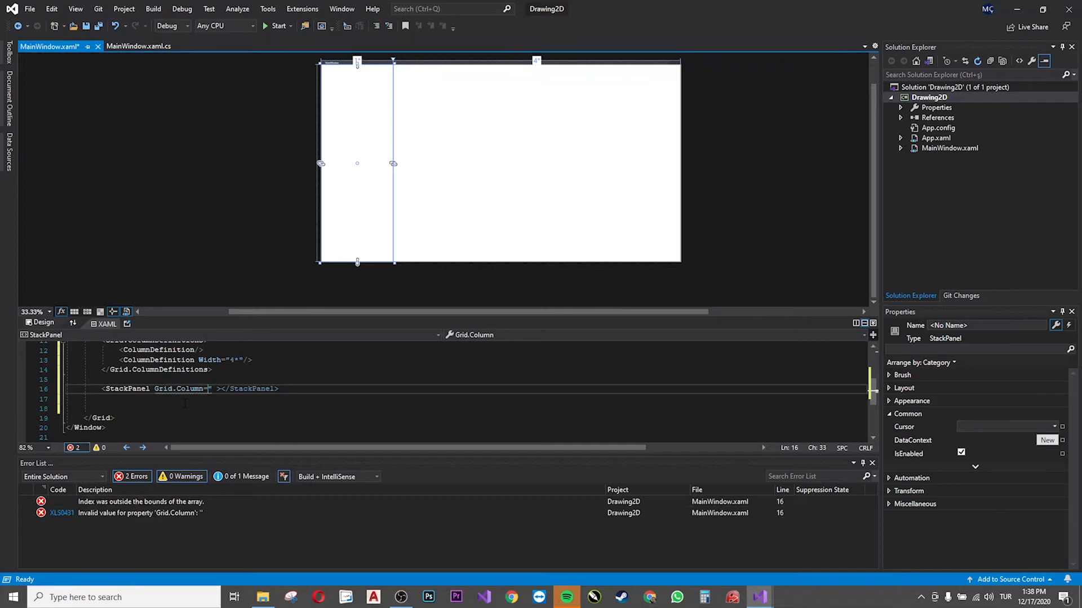
key(backspace)
text(0)
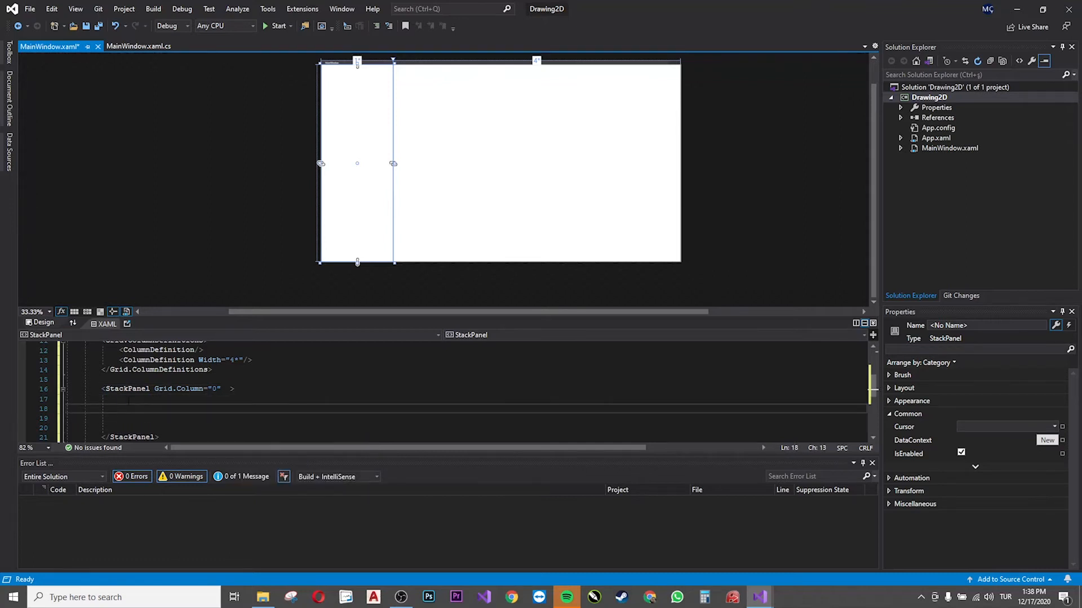
Step: Begin an empty Button element inside the StackPanel
text(>bu)
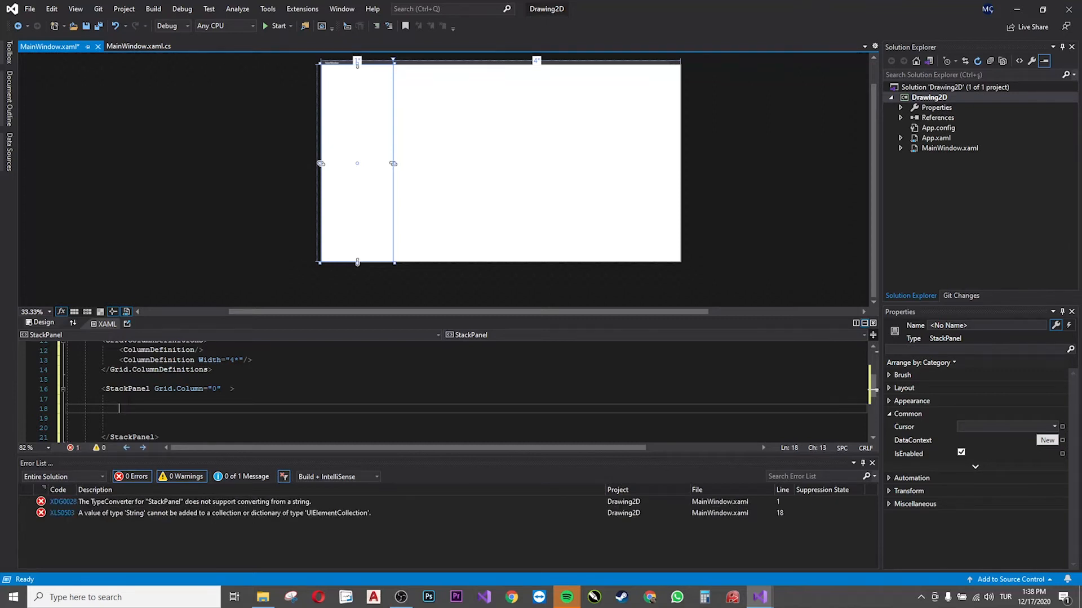
text(<Button></Button>)
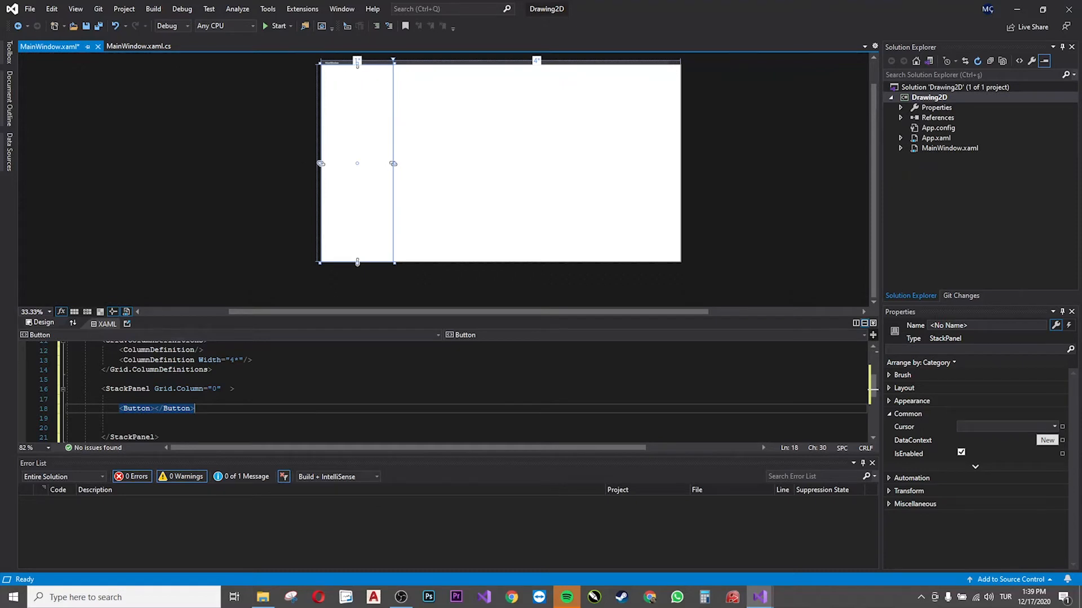
Step: Add an Image with Source="/Resources/Settings - Copy.png" inside the button's StackPanel
scroll(down, 3)
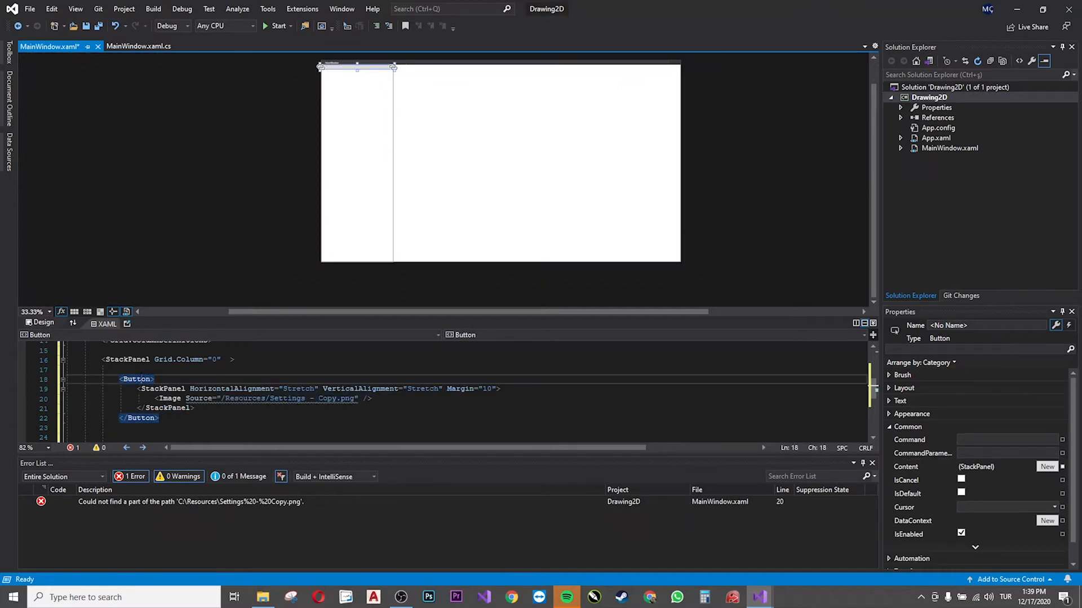
double_click(136, 378)
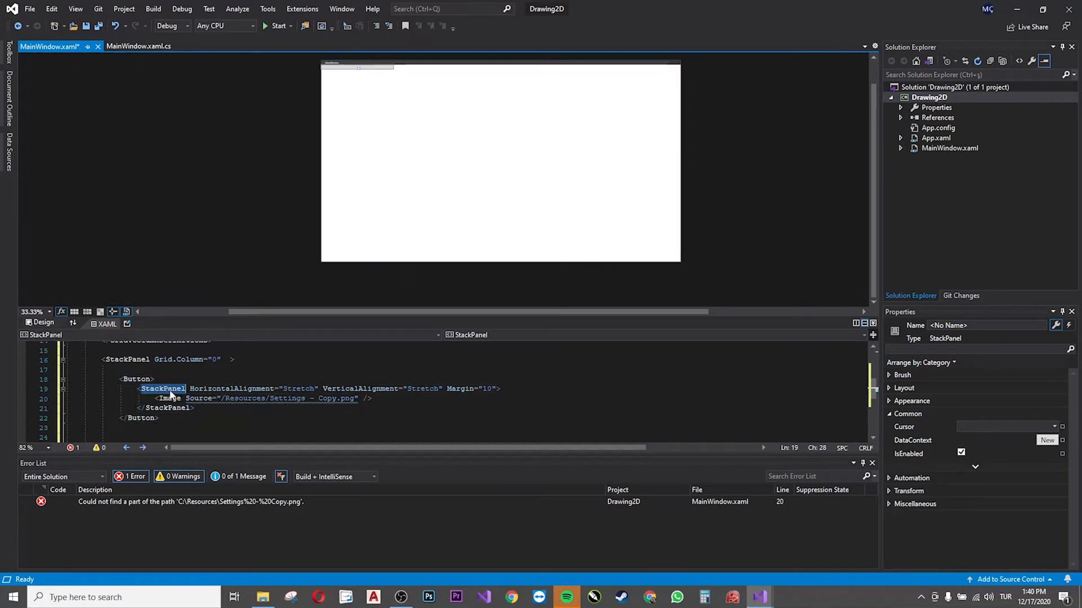
click(169, 399)
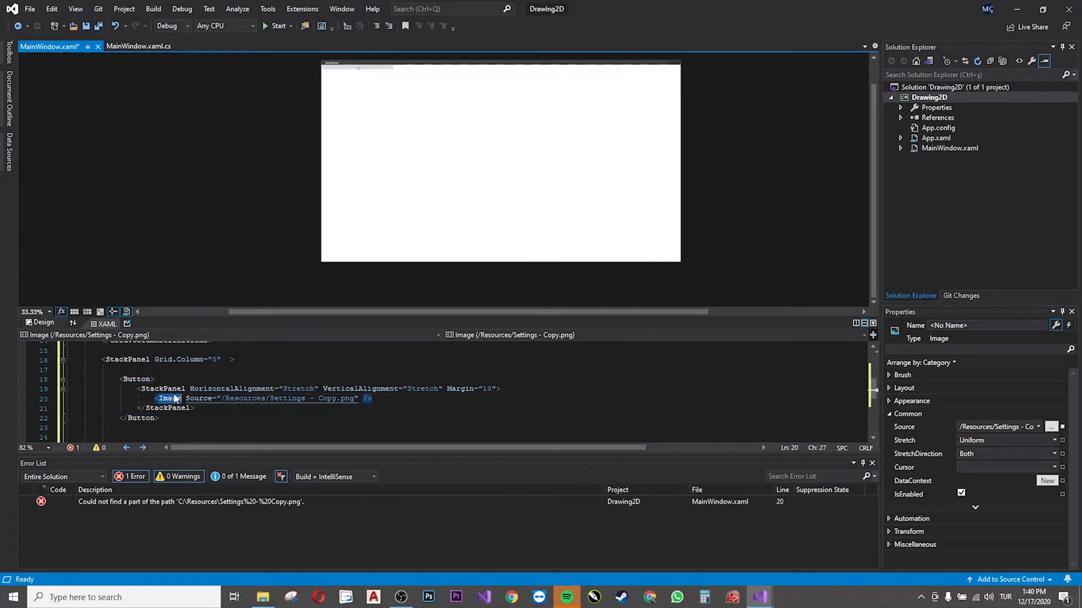
click(162, 388)
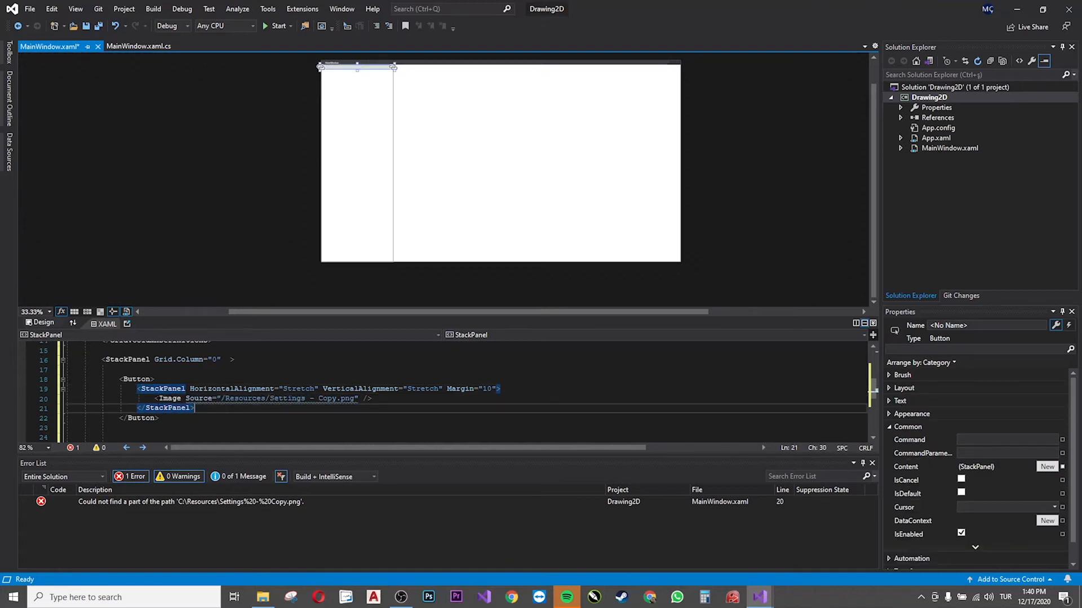
Step: Review the Button, StackPanel and Image elements and the unfound Resources path
click(264, 399)
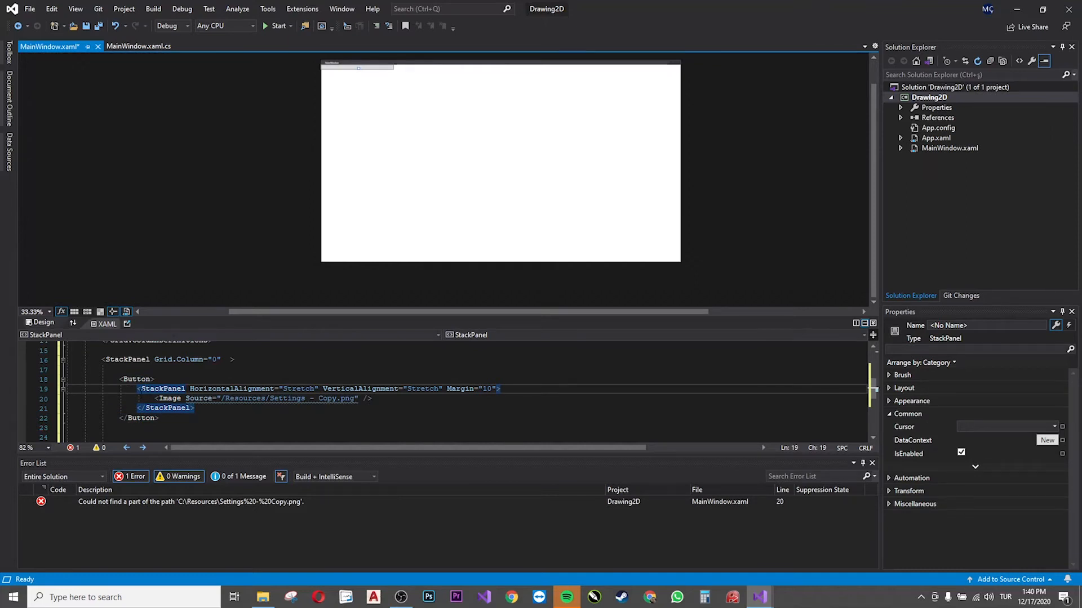
click(136, 378)
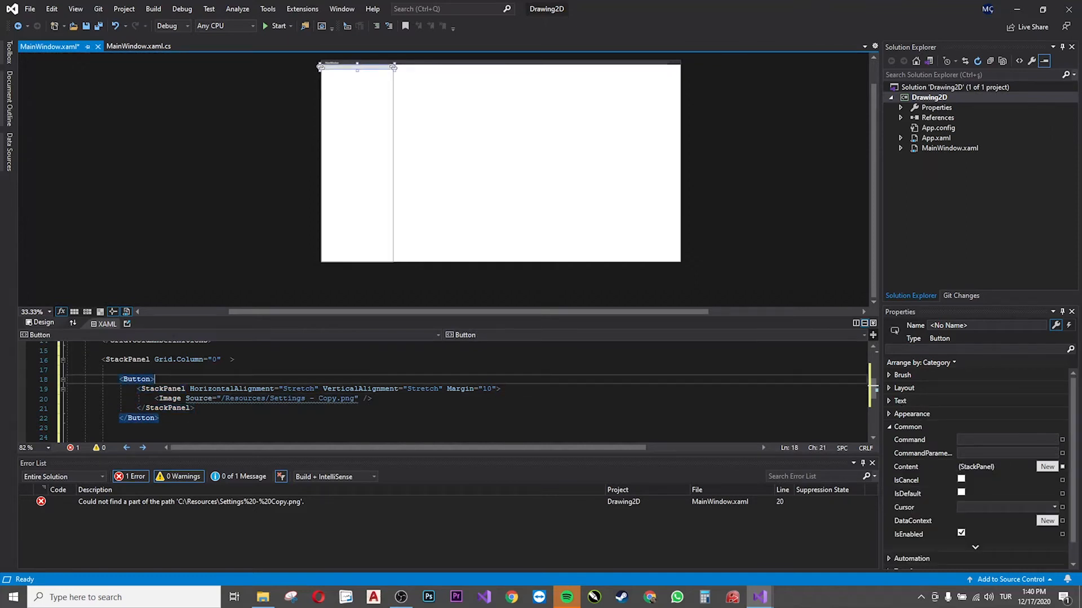
click(169, 398)
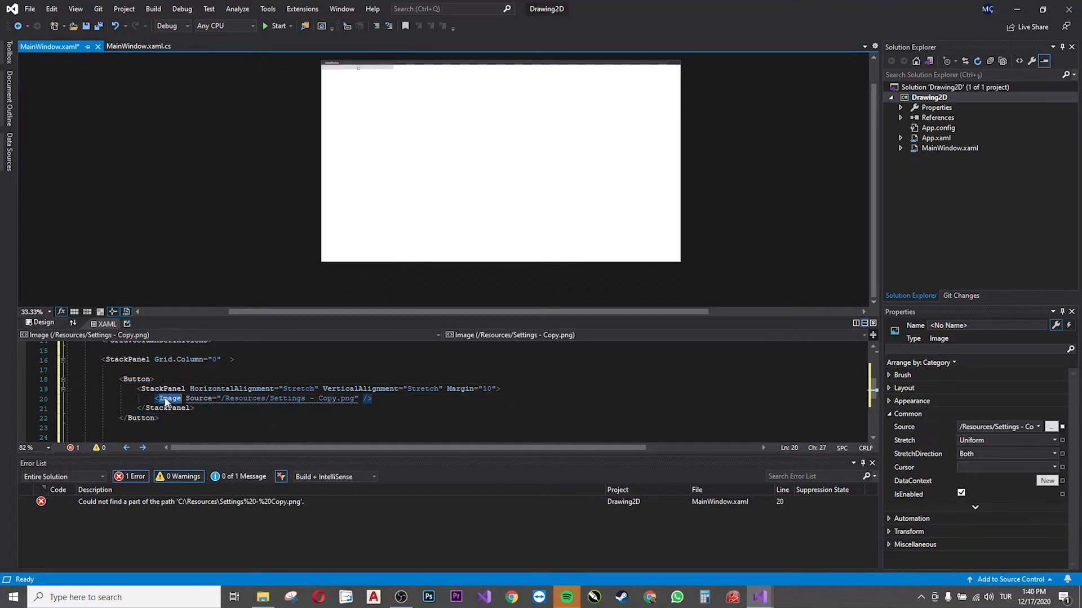
double_click(198, 398)
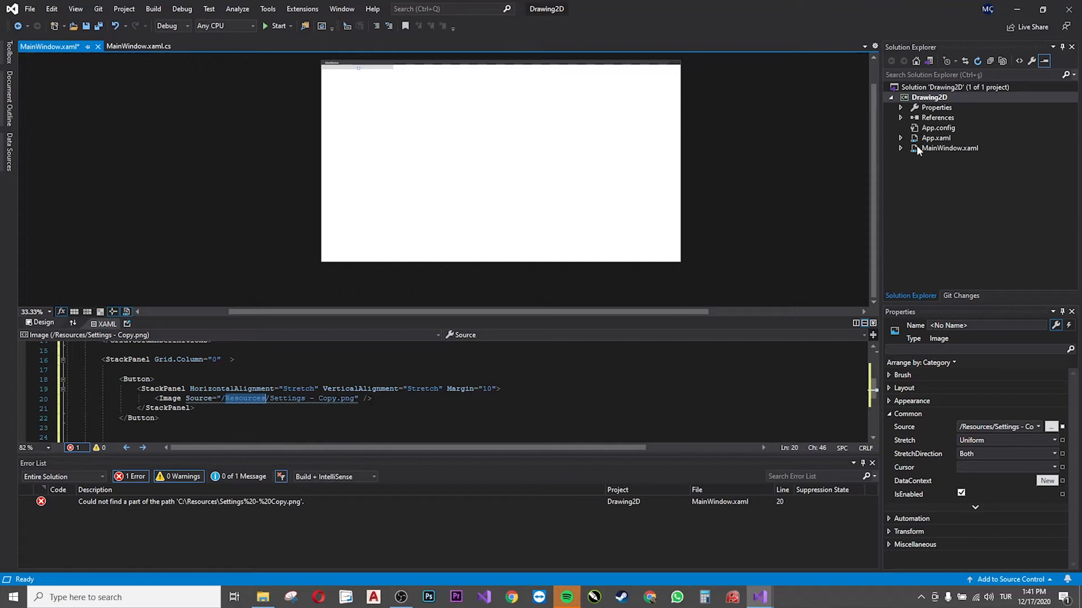
mouse_move(901, 110)
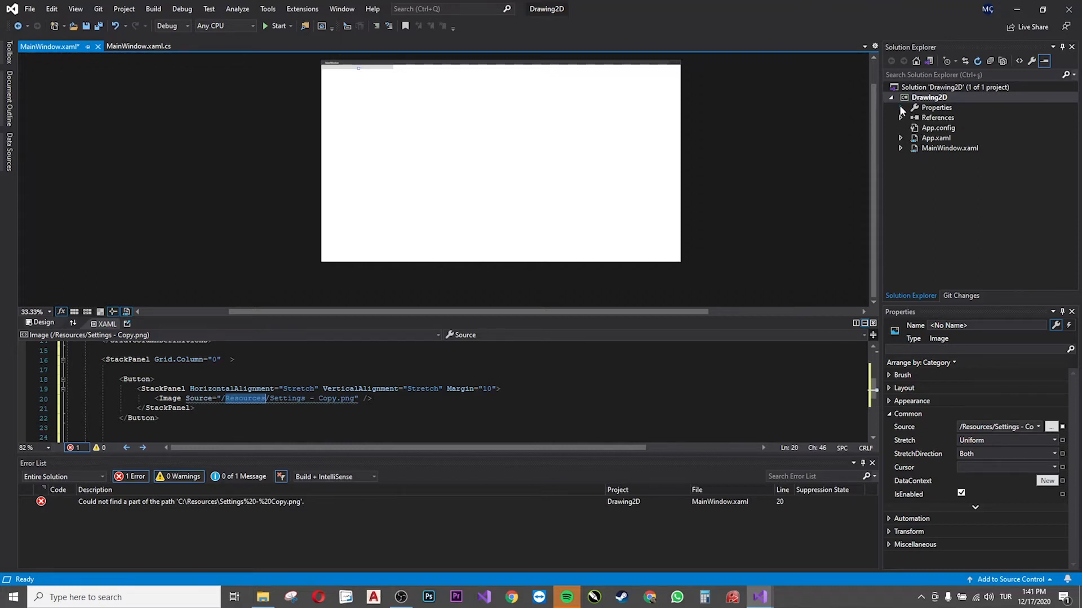
click(900, 107)
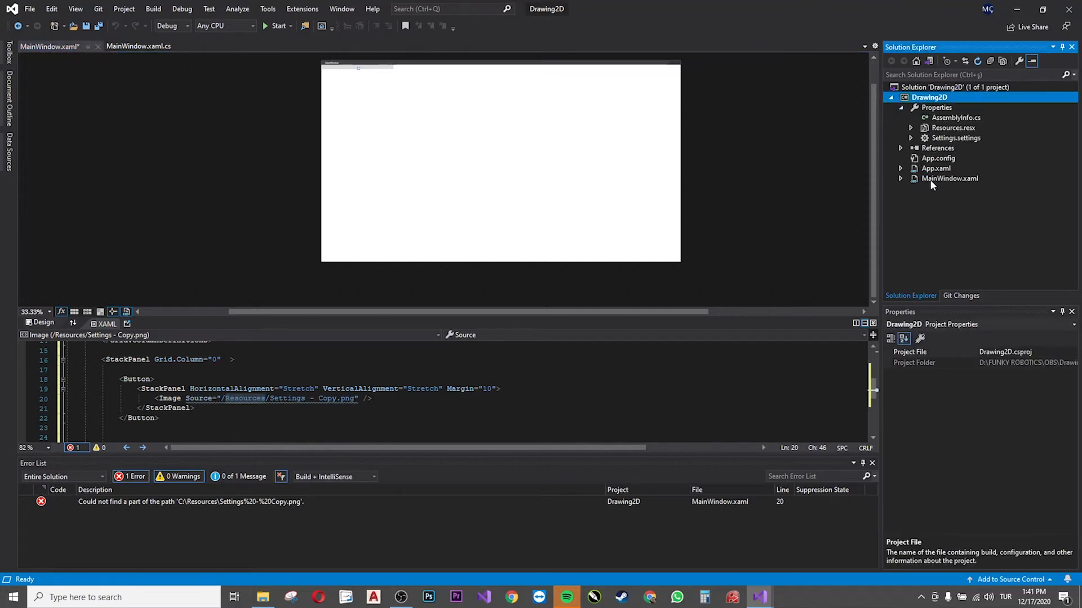
click(900, 108)
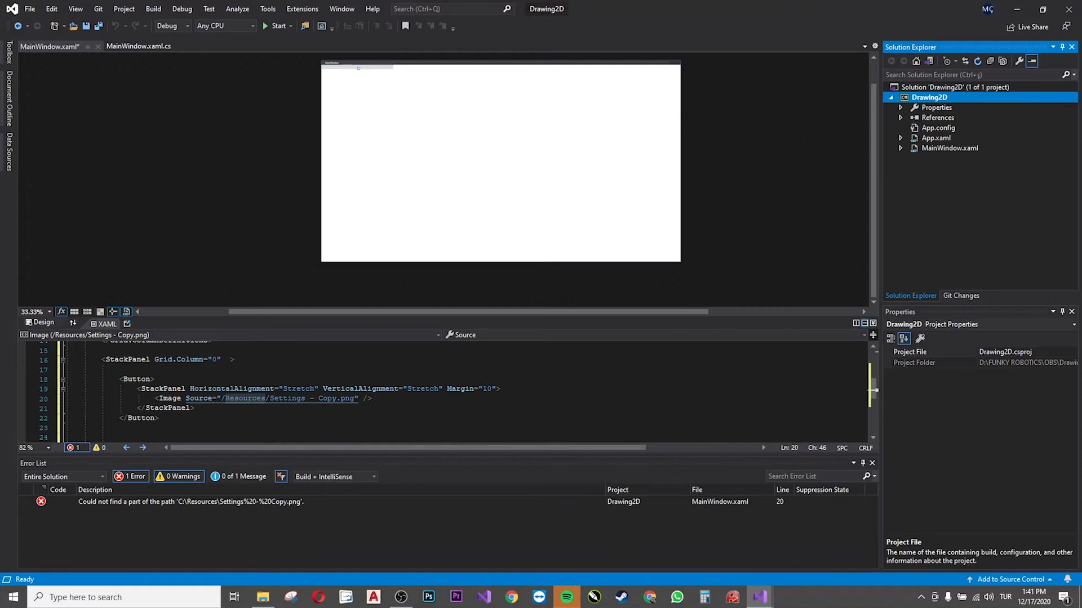
key(ctrl+s)
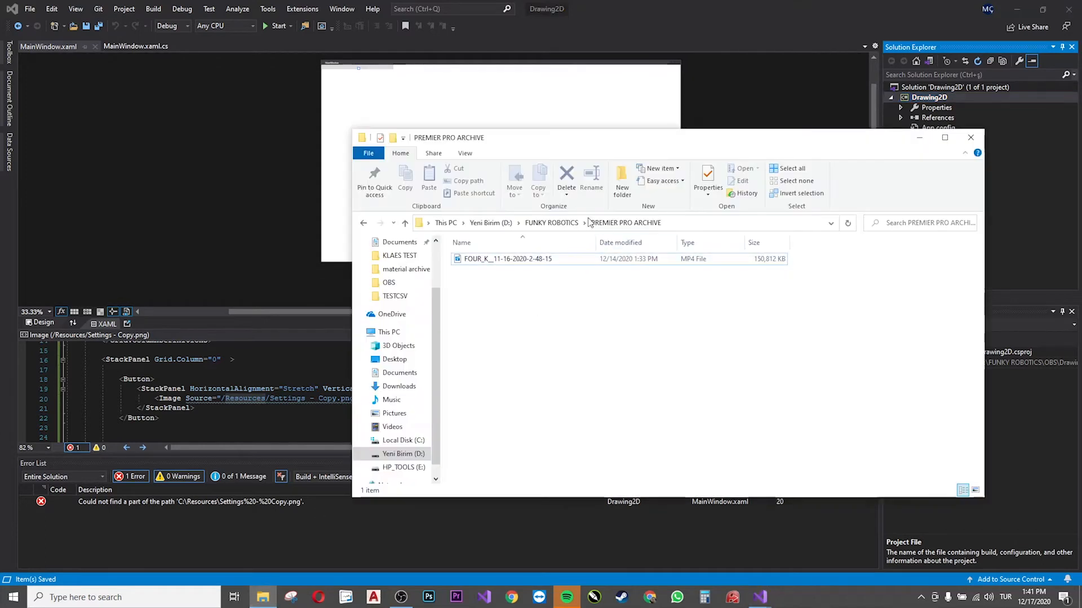
Step: Create a folder named Resources inside the Drawing2D project folder
click(550, 222)
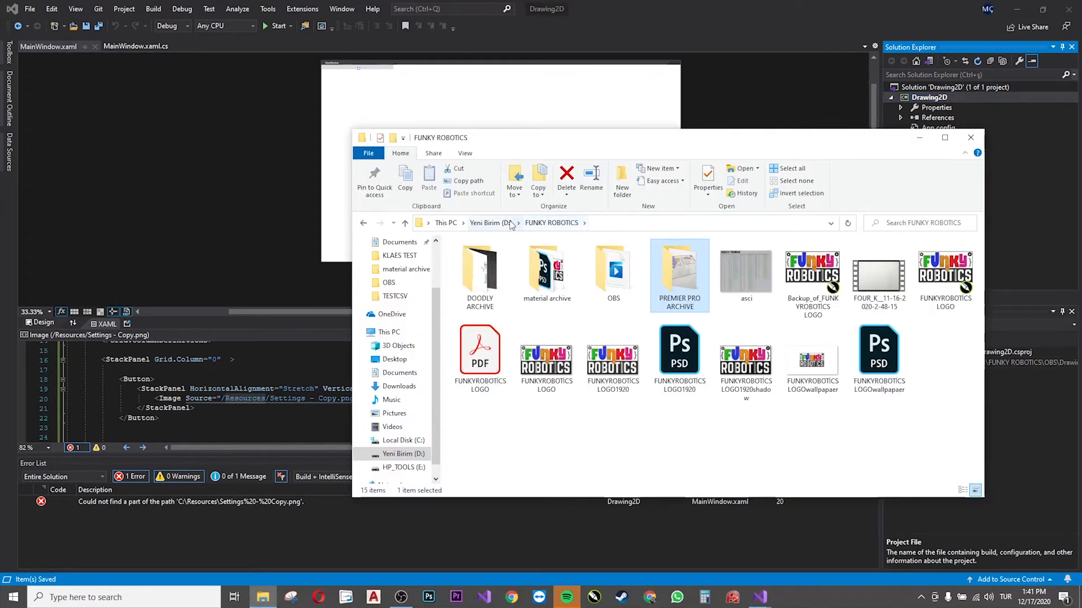
click(490, 221)
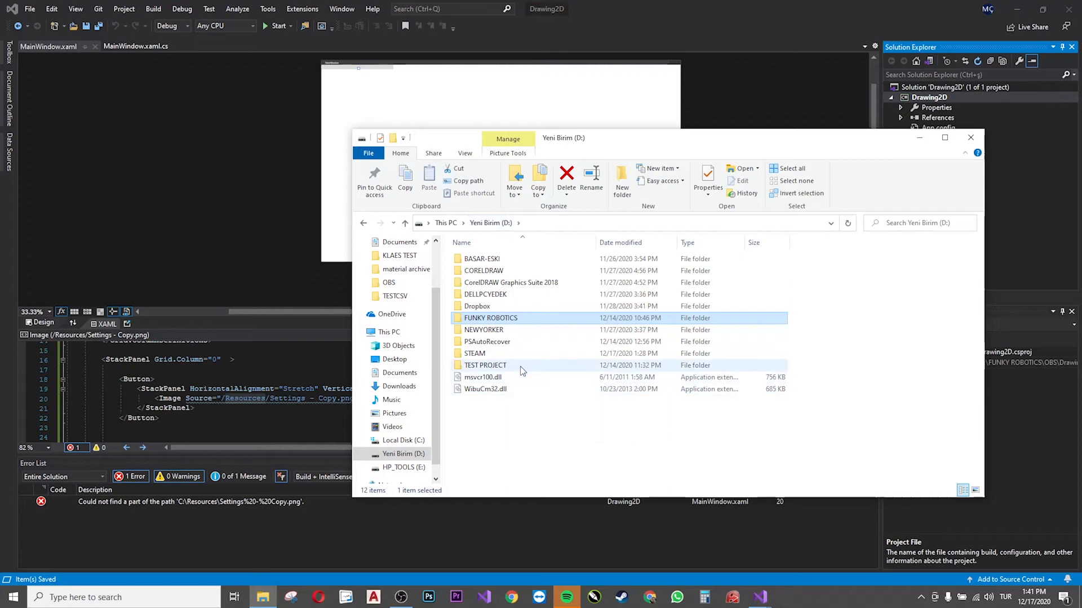
mouse_move(491, 305)
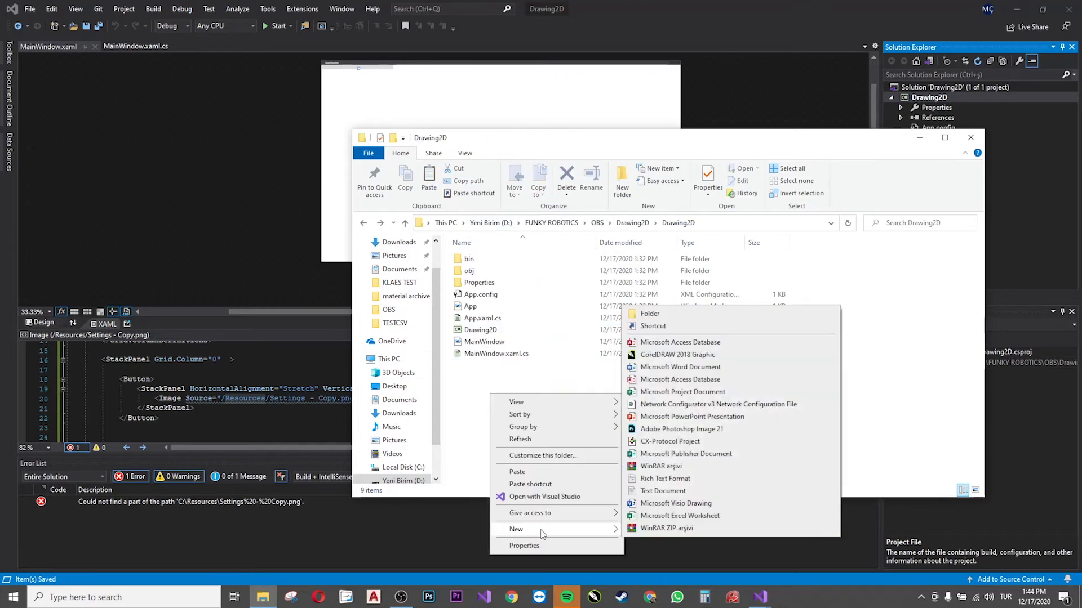
click(649, 314)
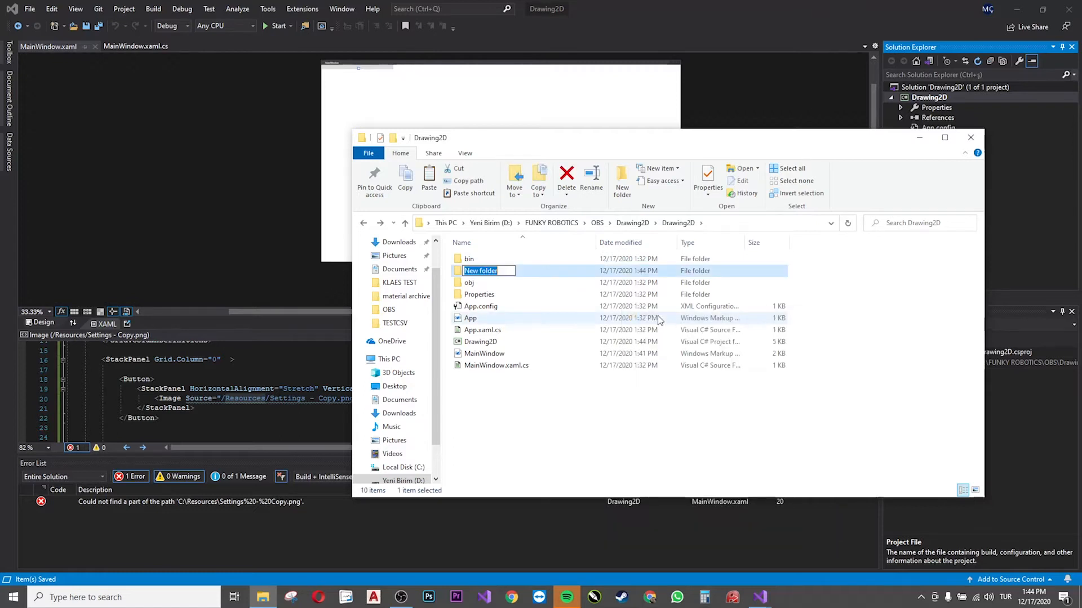
text(Resources)
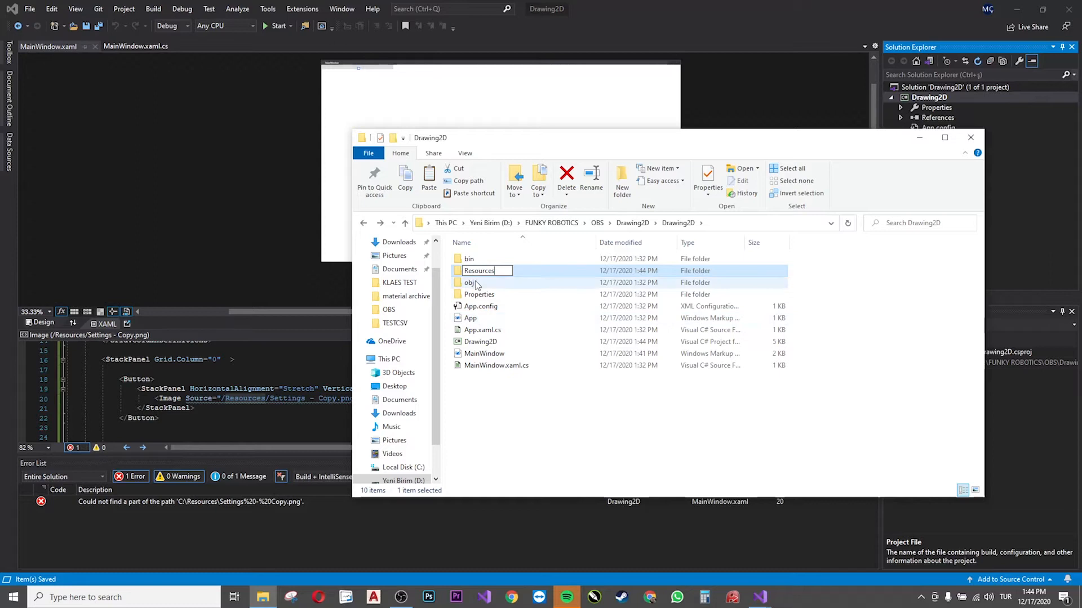
Step: Fill the Resources folder with the PNG icons and close File Explorer
double_click(478, 270)
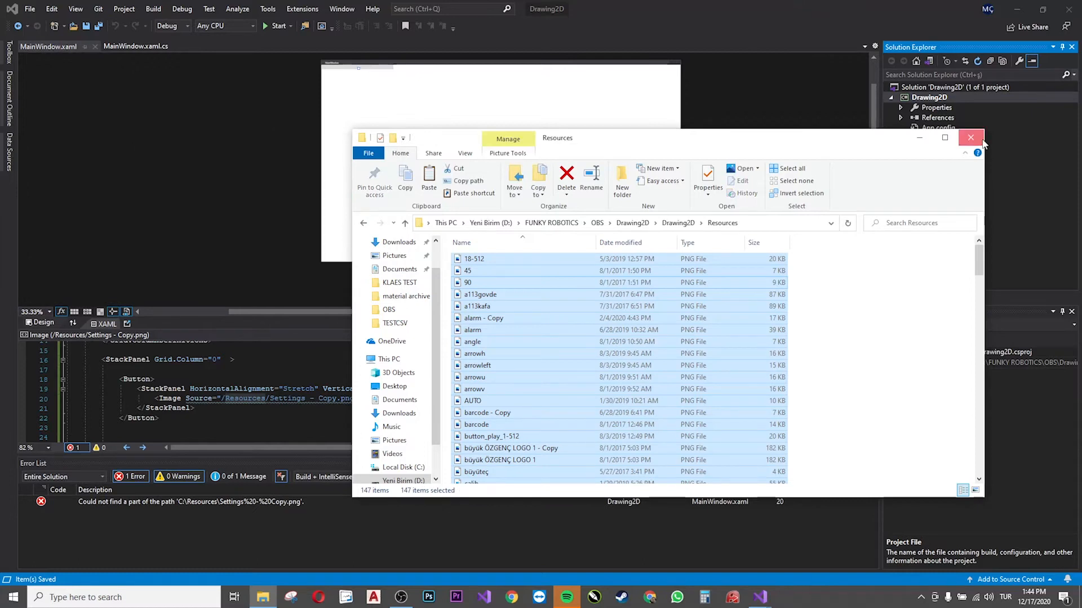
click(971, 137)
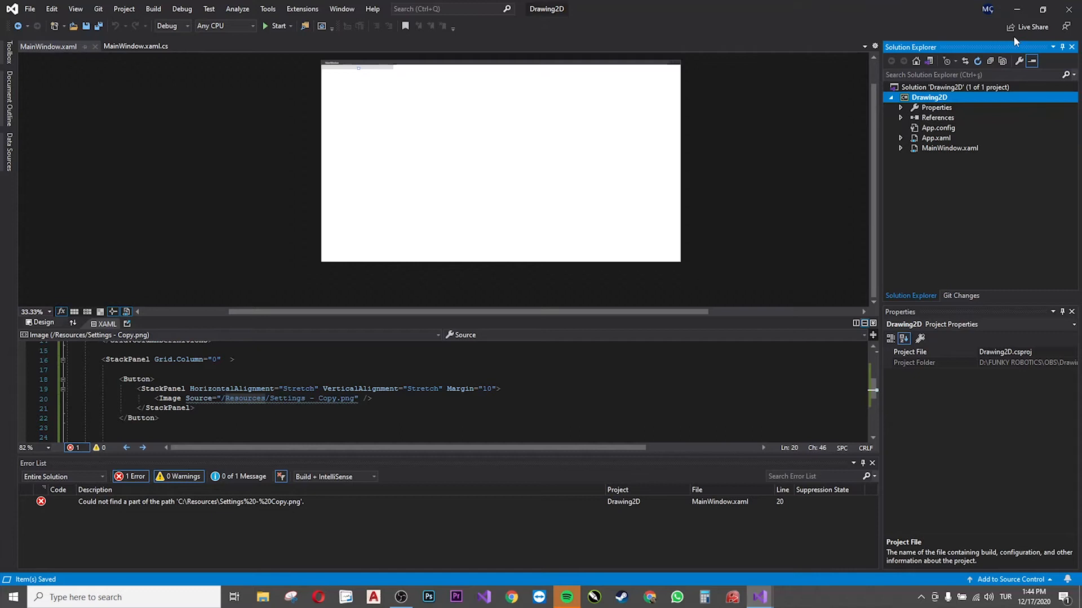
mouse_move(905, 133)
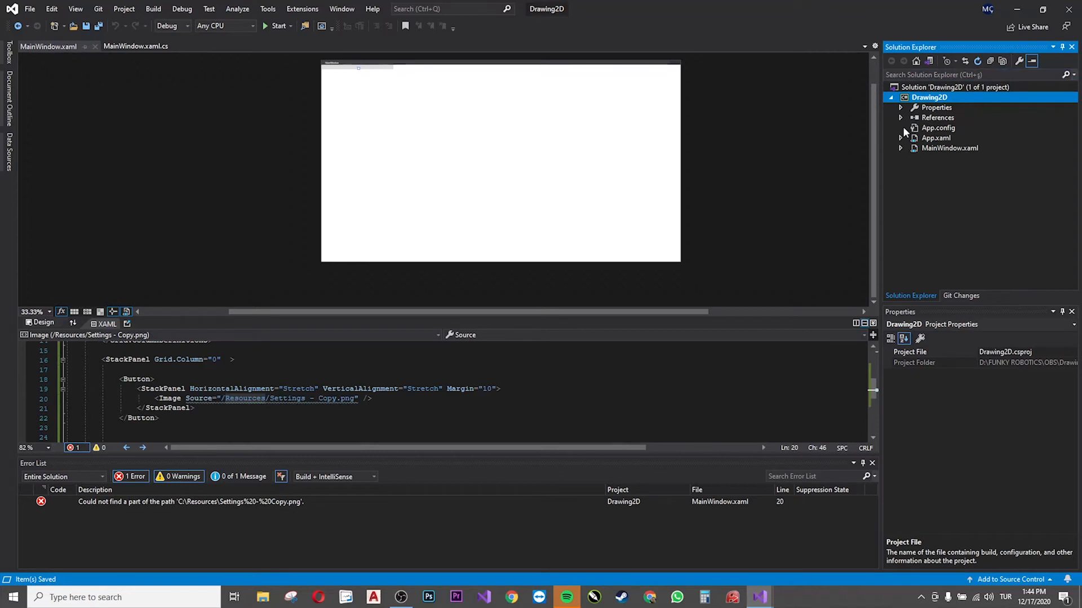
mouse_move(1004, 62)
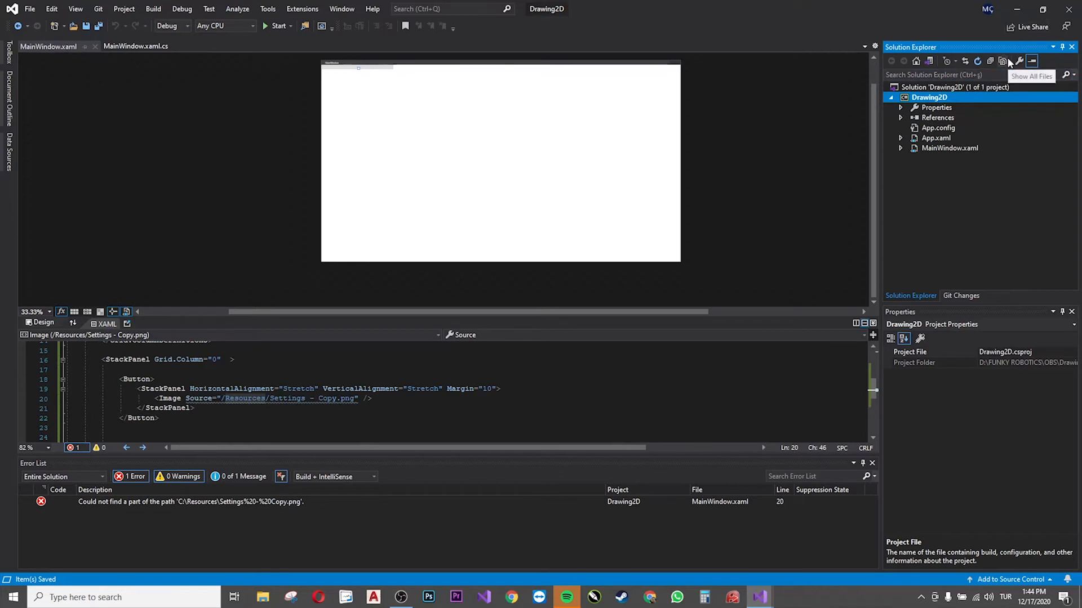
Step: Show all files and include the Resources folder in the project so the icon renders
click(1001, 61)
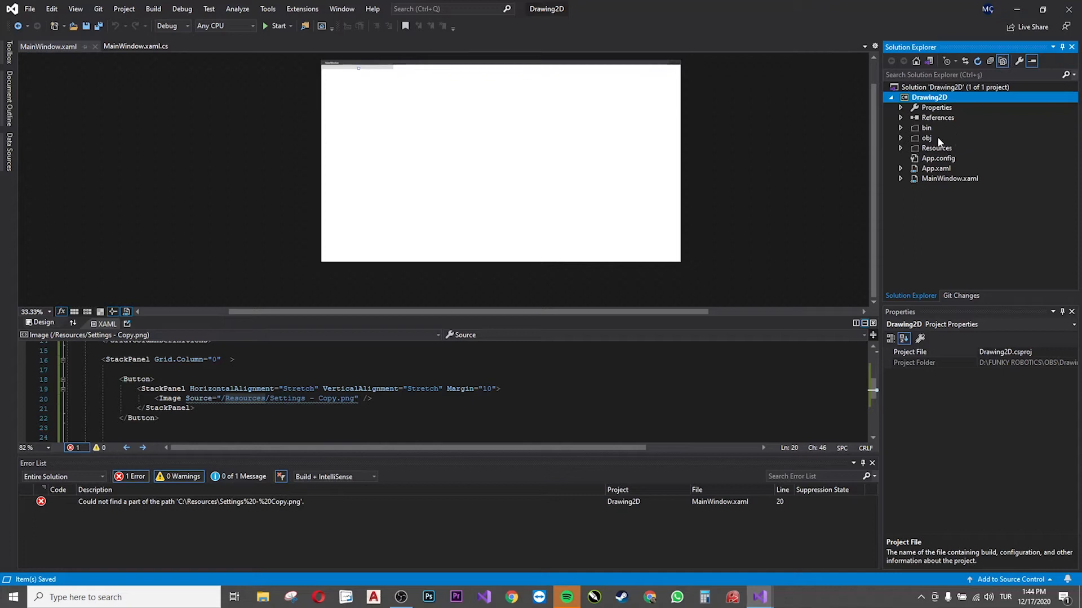
mouse_move(930, 159)
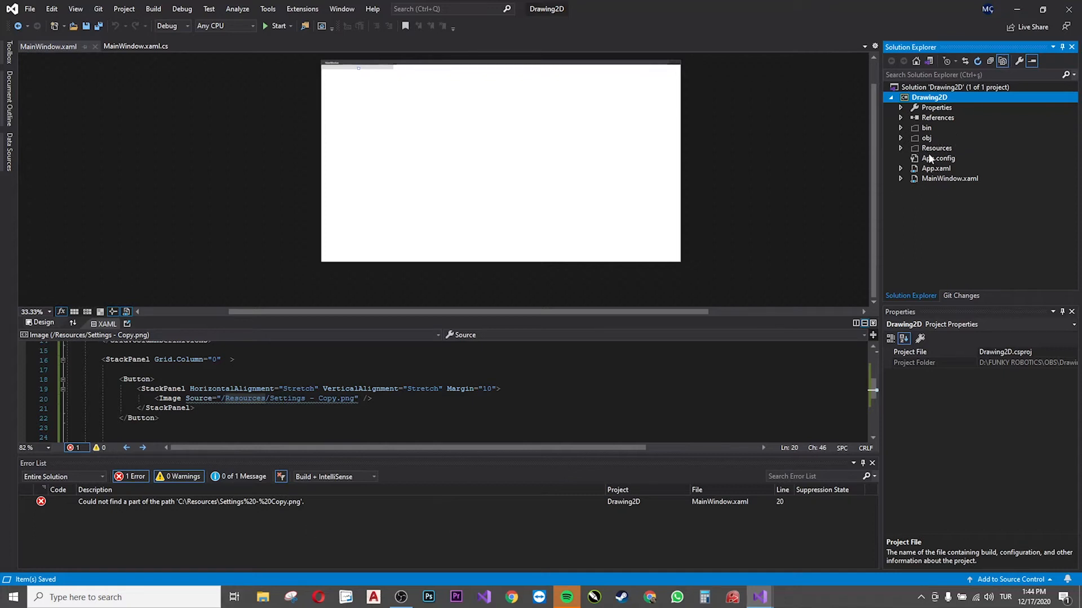
click(936, 148)
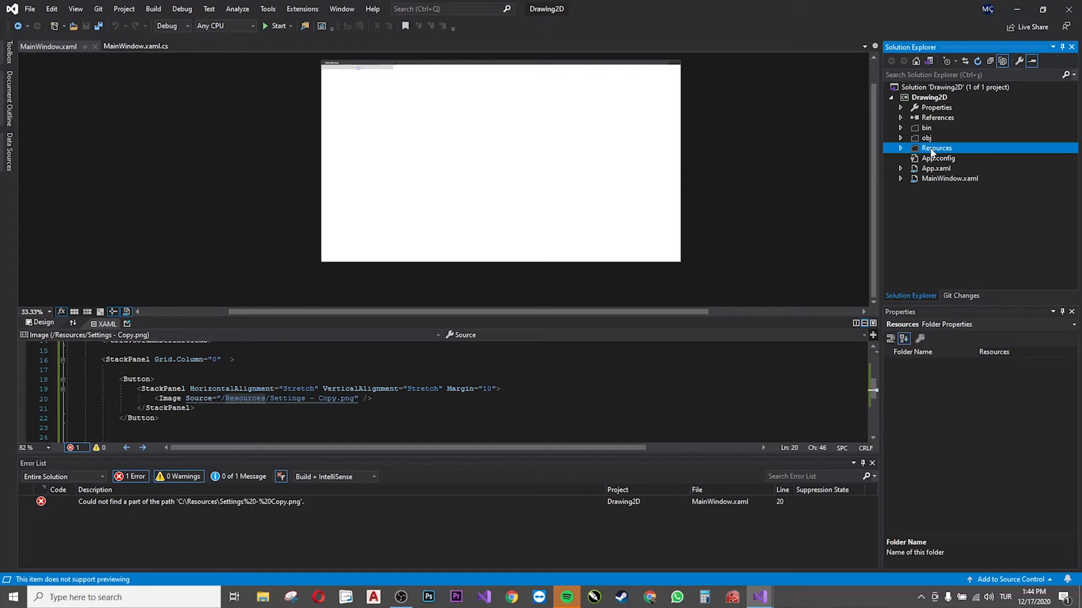
right_click(935, 148)
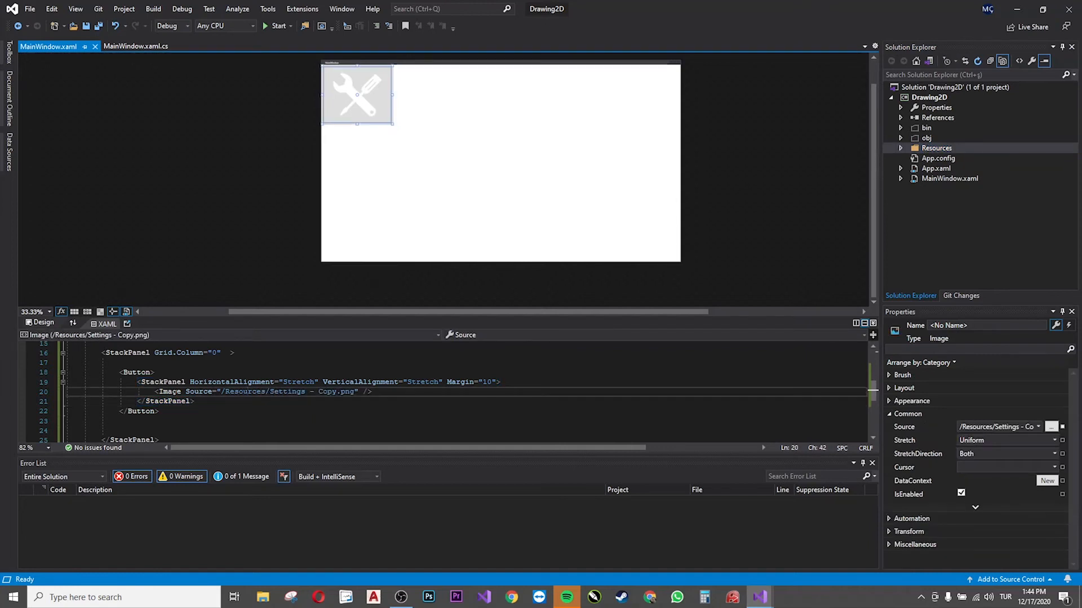
click(186, 391)
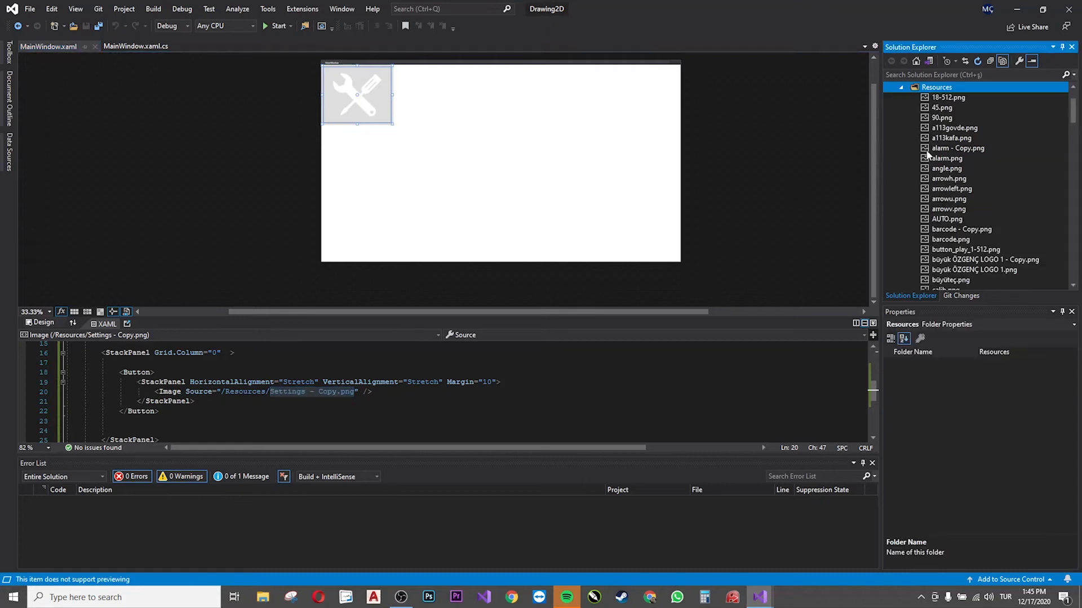
Step: Browse the Resources image files to find eraser.png for the button's Image Source
click(948, 98)
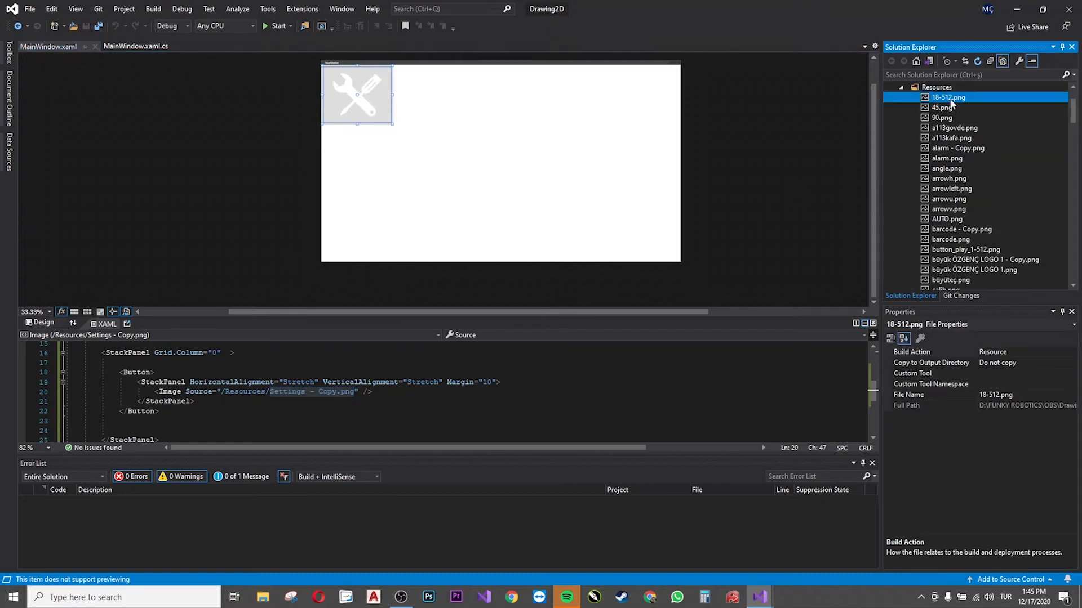
scroll(down, 3)
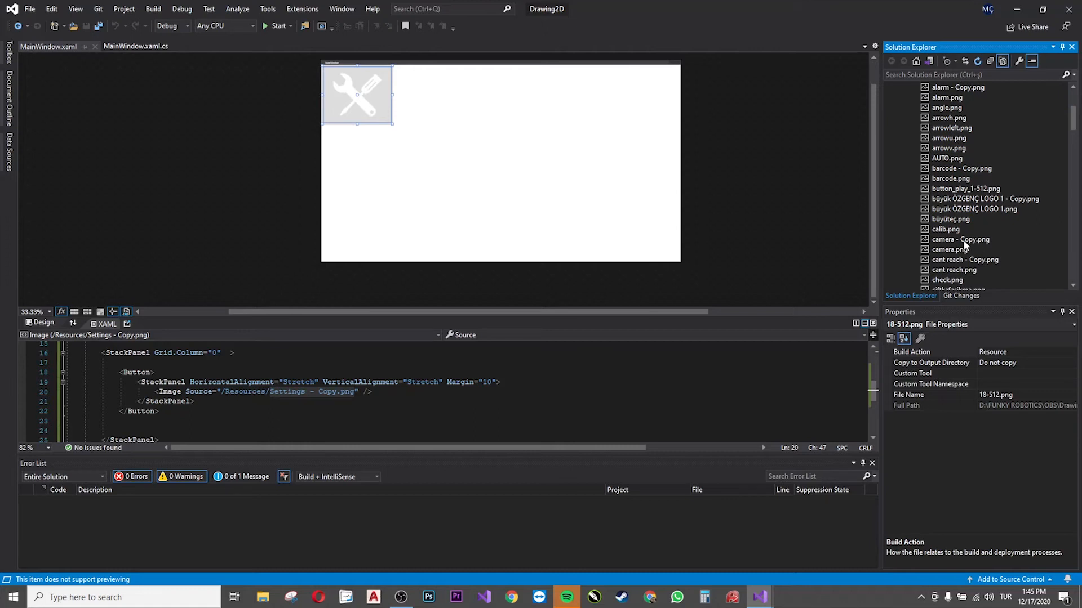
mouse_move(1025, 212)
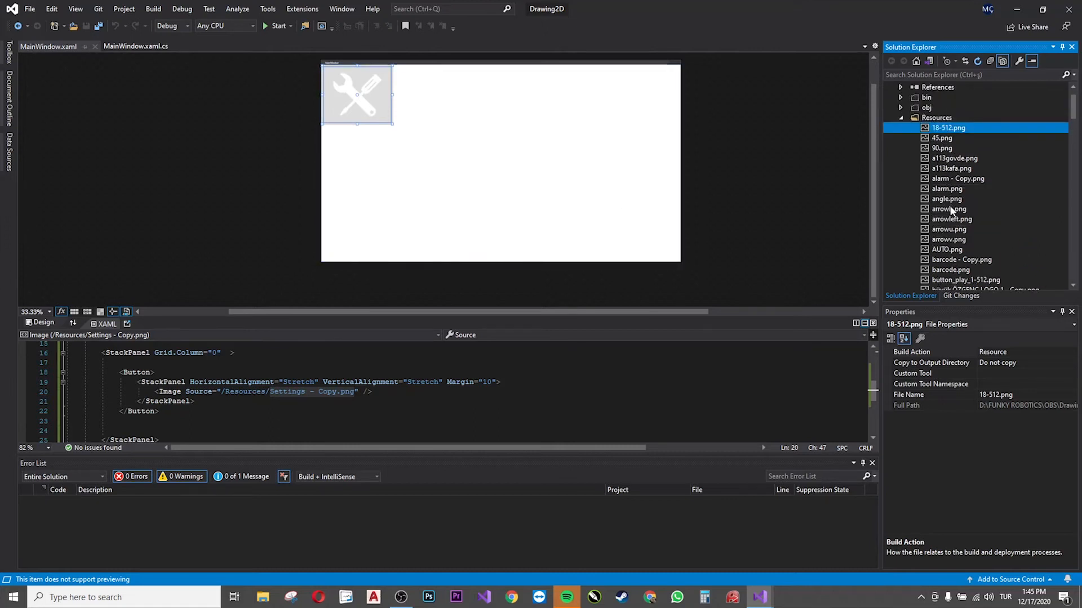
scroll(down, 3)
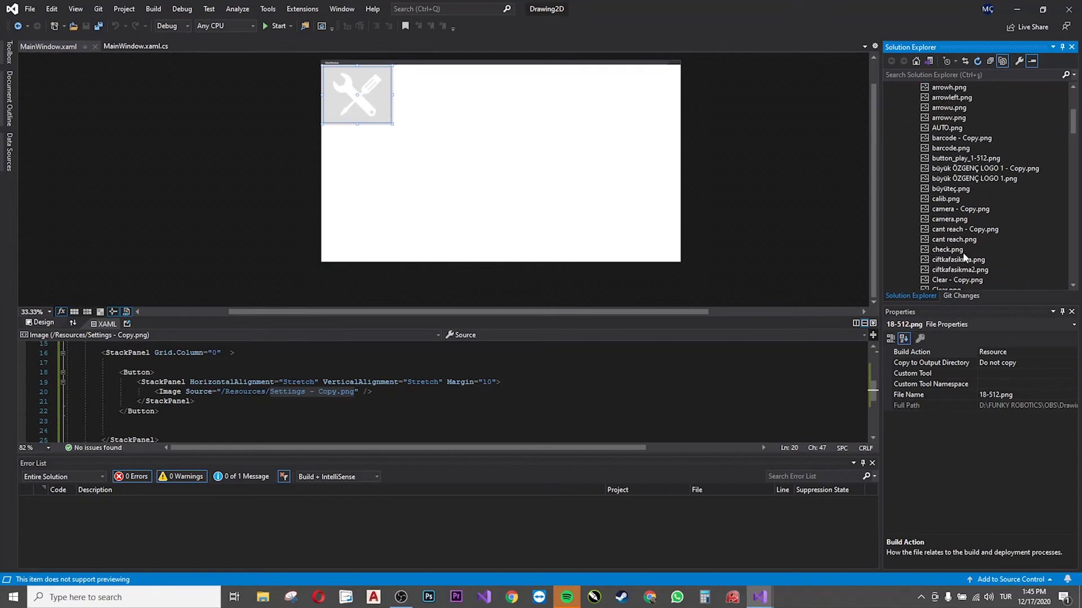
scroll(down, 3)
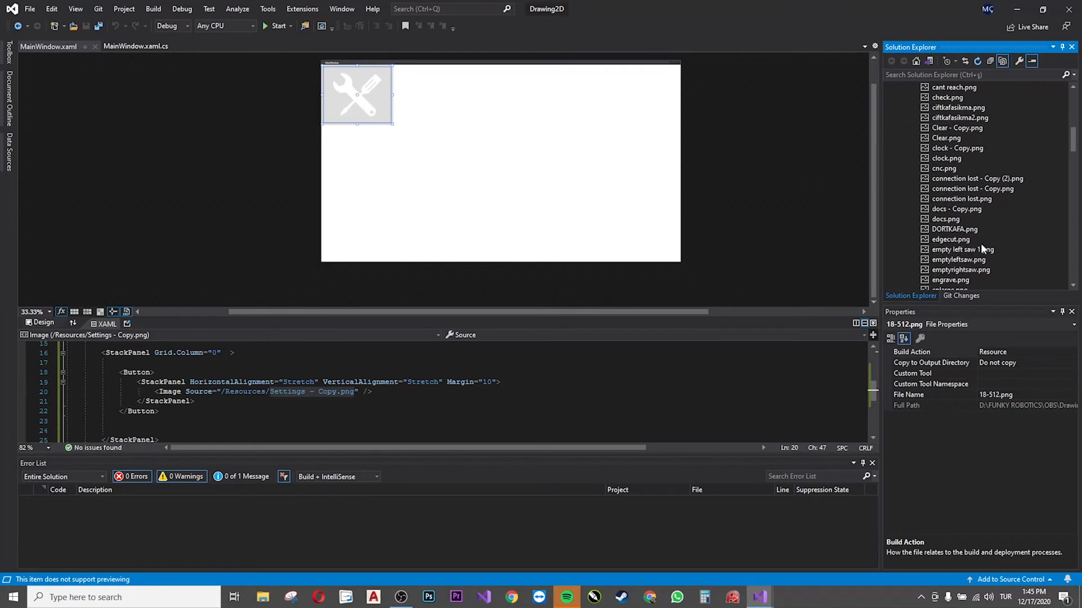
scroll(down, 3)
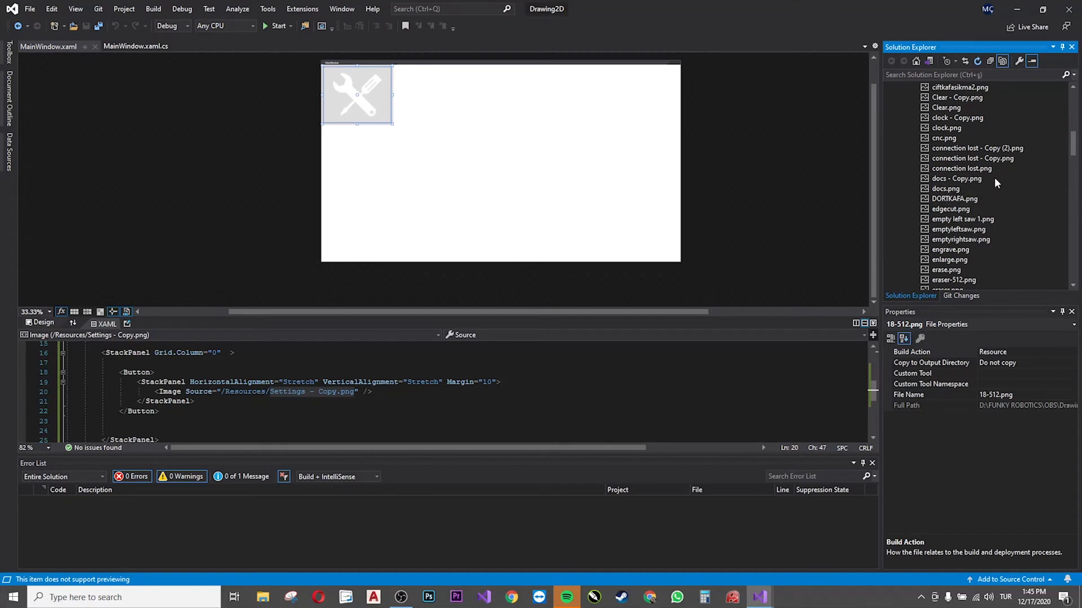
mouse_move(969, 202)
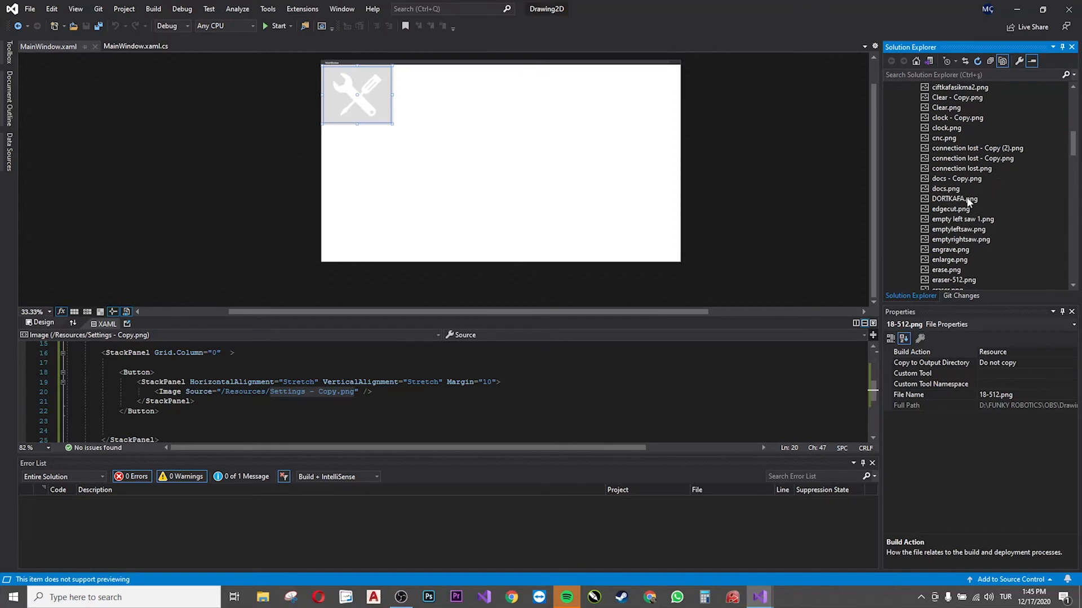
scroll(down, 3)
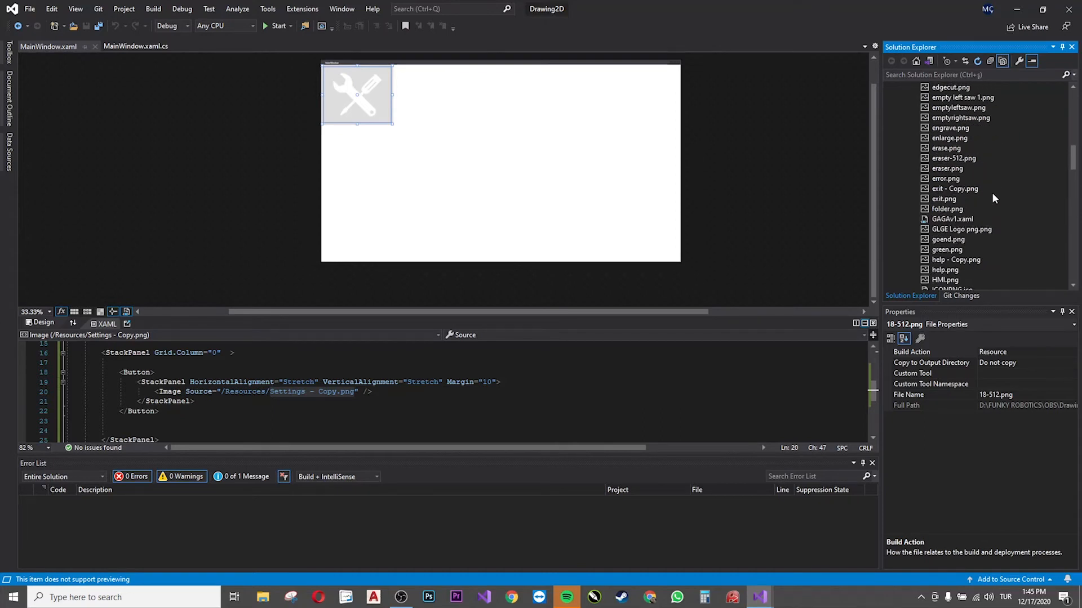
mouse_move(946, 148)
text(rase)
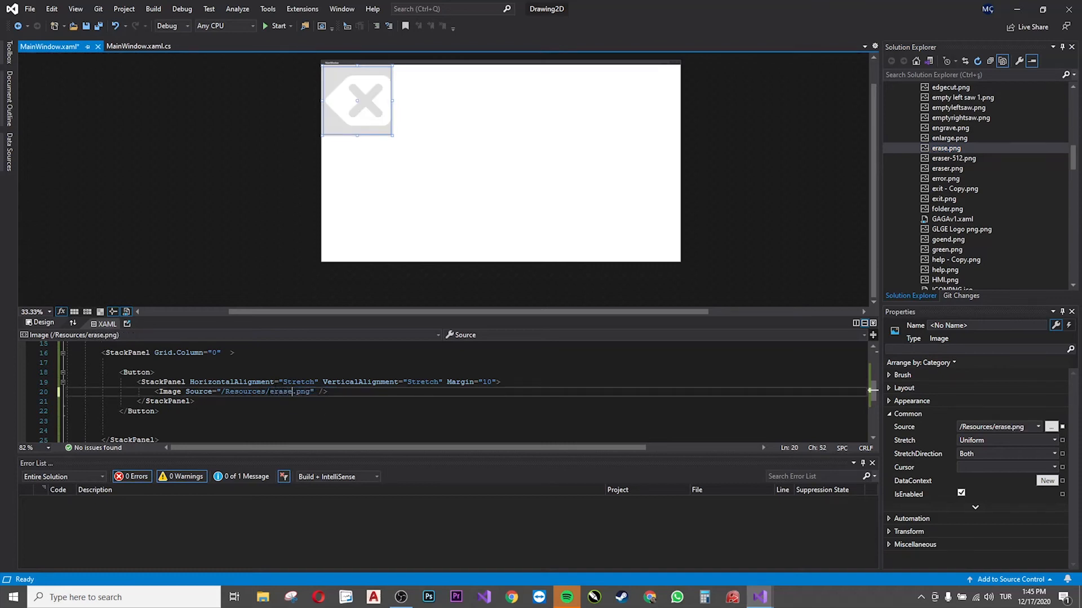
mouse_move(1023, 132)
text(r)
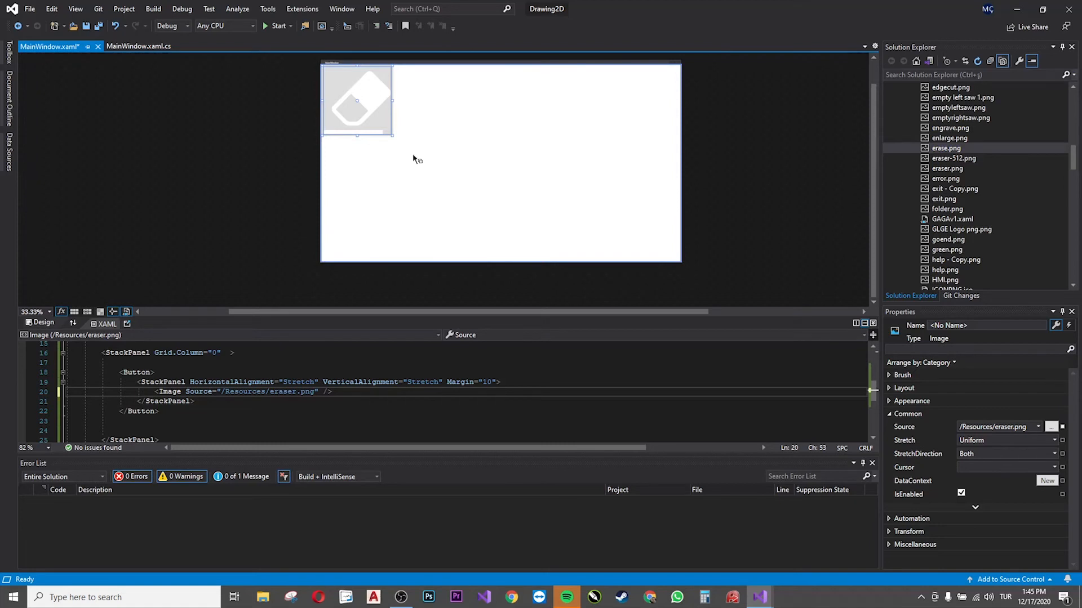
mouse_move(359, 97)
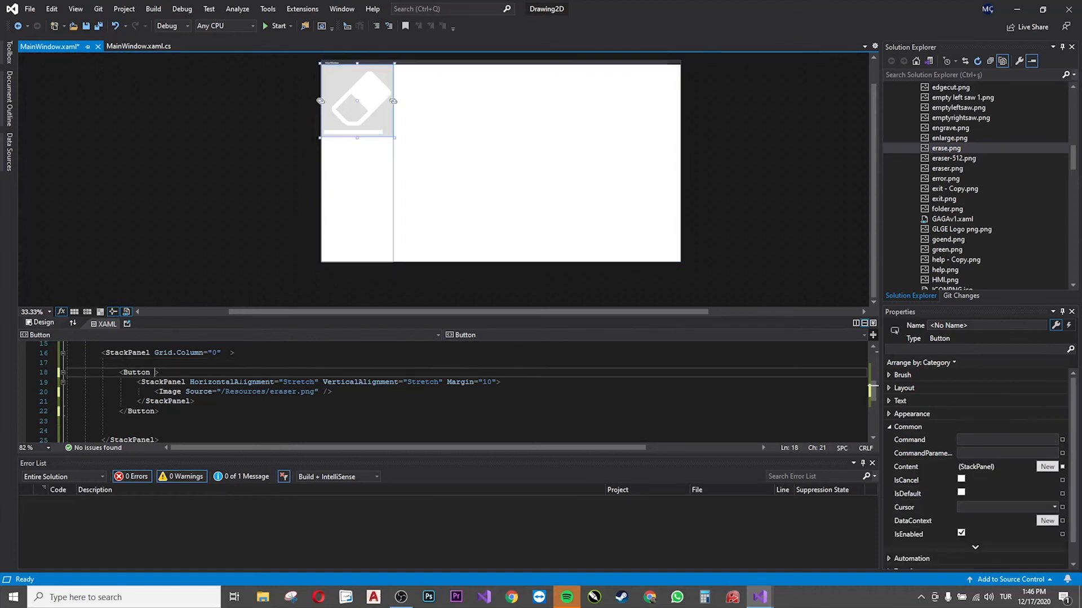
Step: Set the Button's Background to CadetBlue from the IntelliSense colour list
text(Background=")
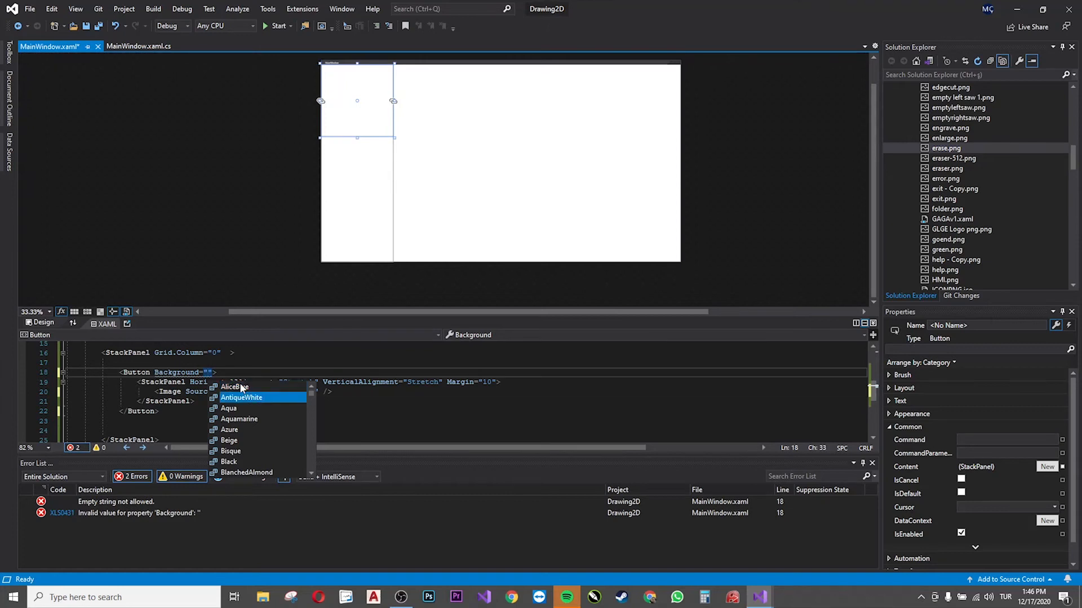
mouse_move(229, 461)
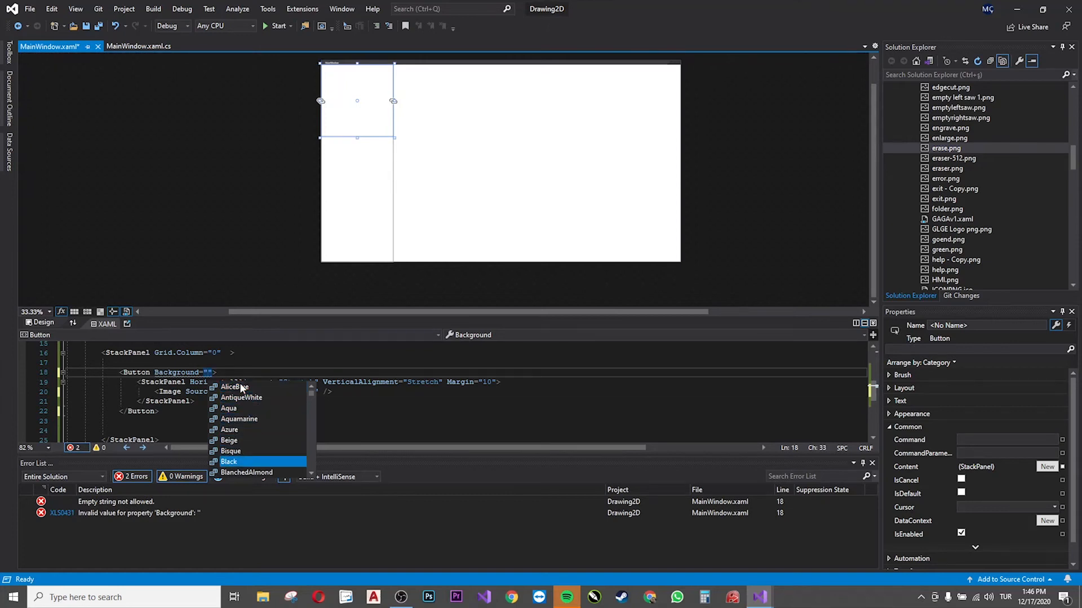
scroll(down, 3)
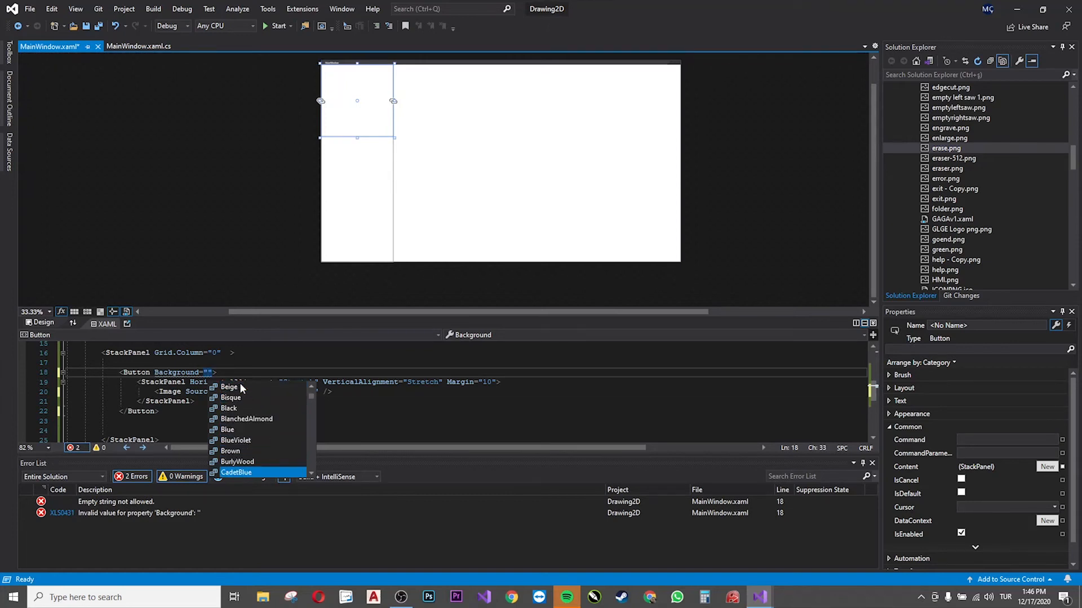
click(237, 472)
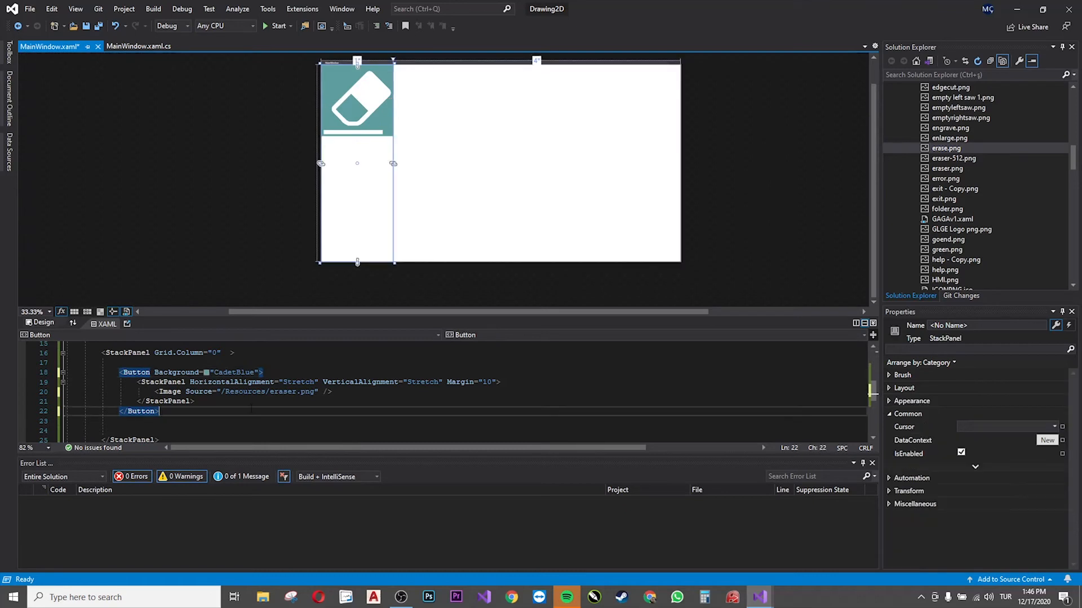
mouse_move(373, 97)
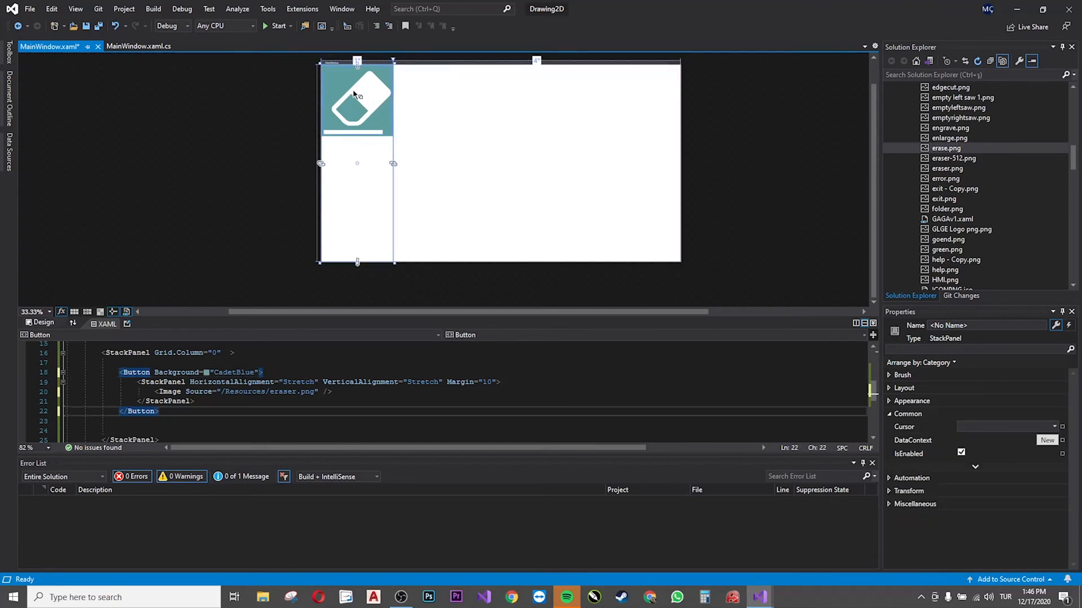
mouse_move(319, 88)
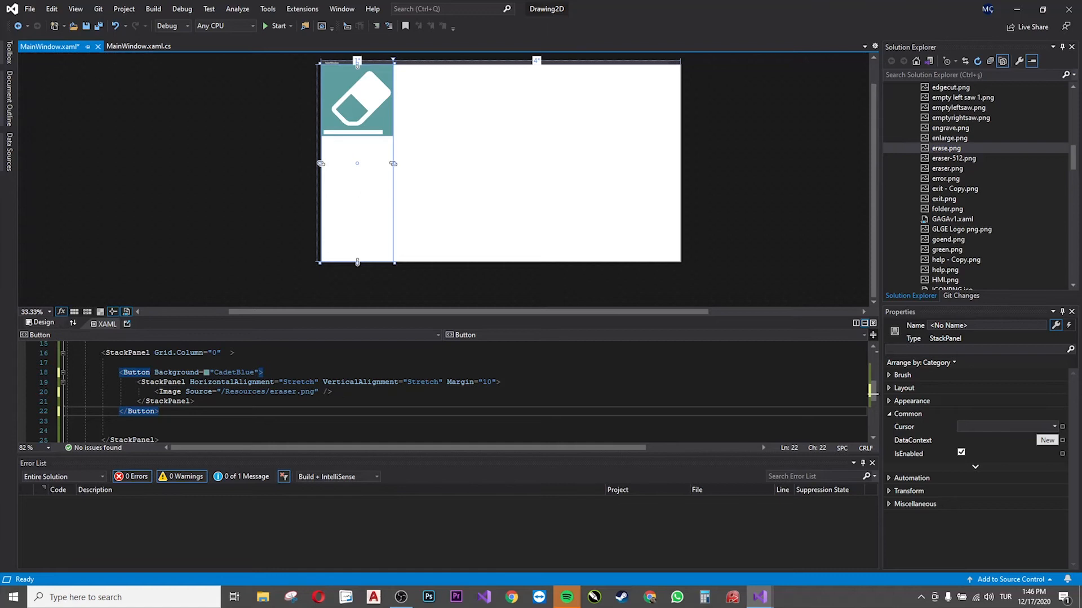
click(357, 101)
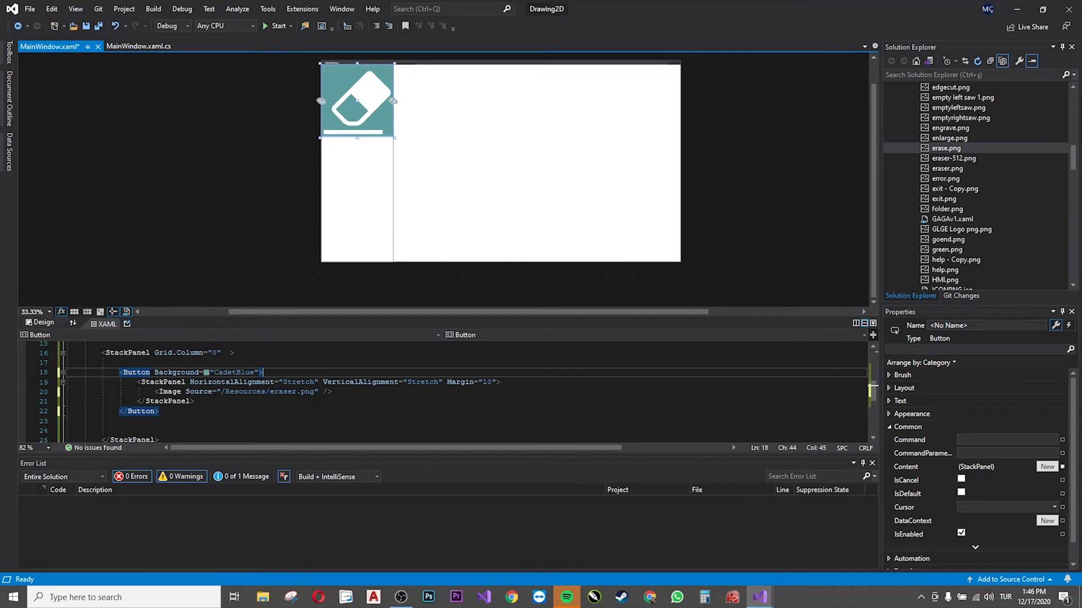
scroll(up, 3)
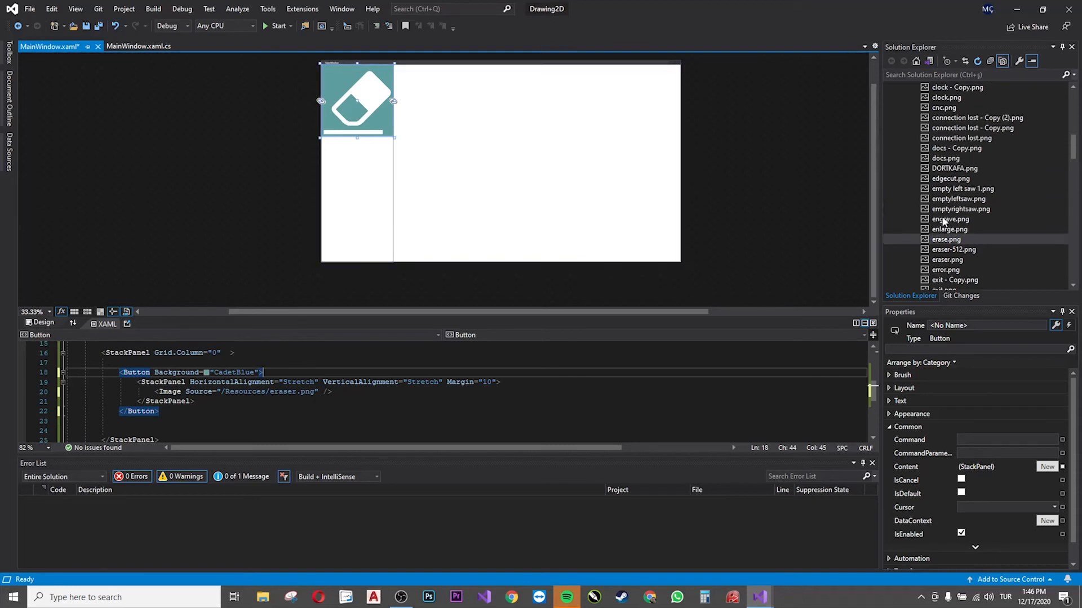
scroll(up, 3)
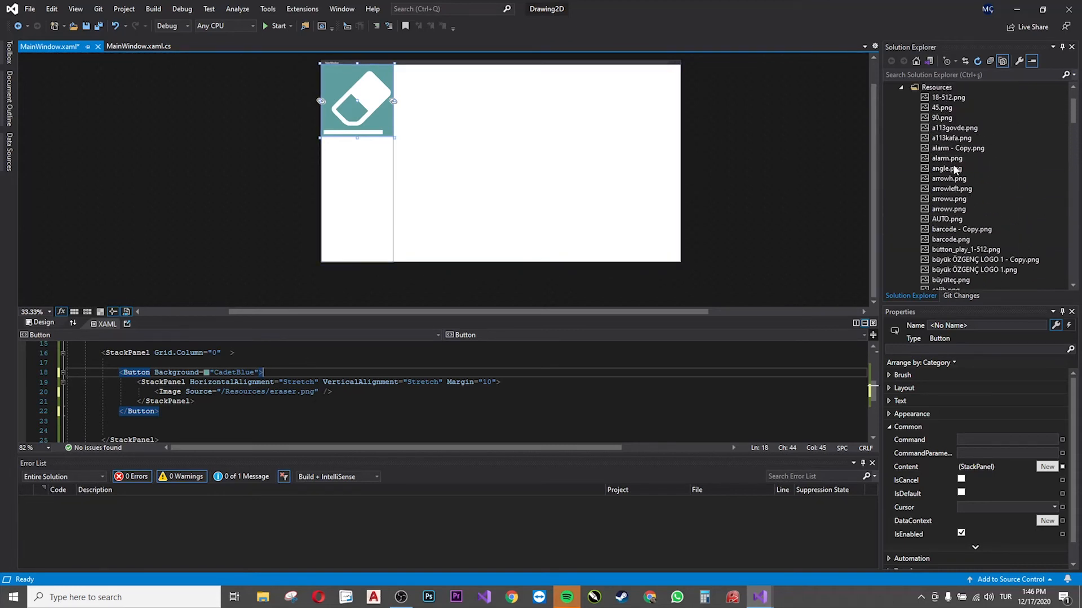
scroll(up, 3)
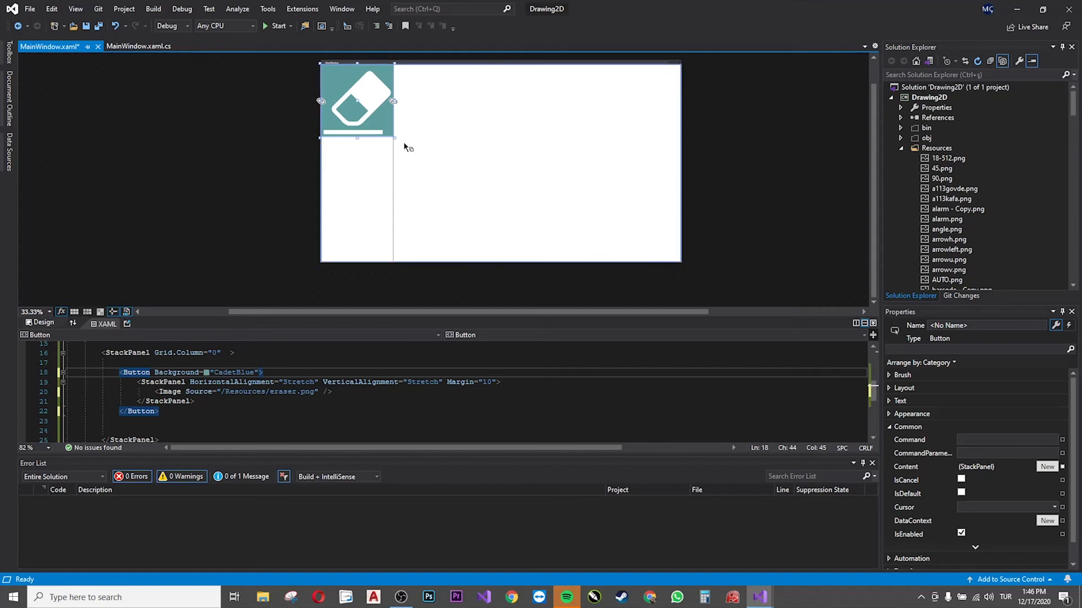
mouse_move(419, 170)
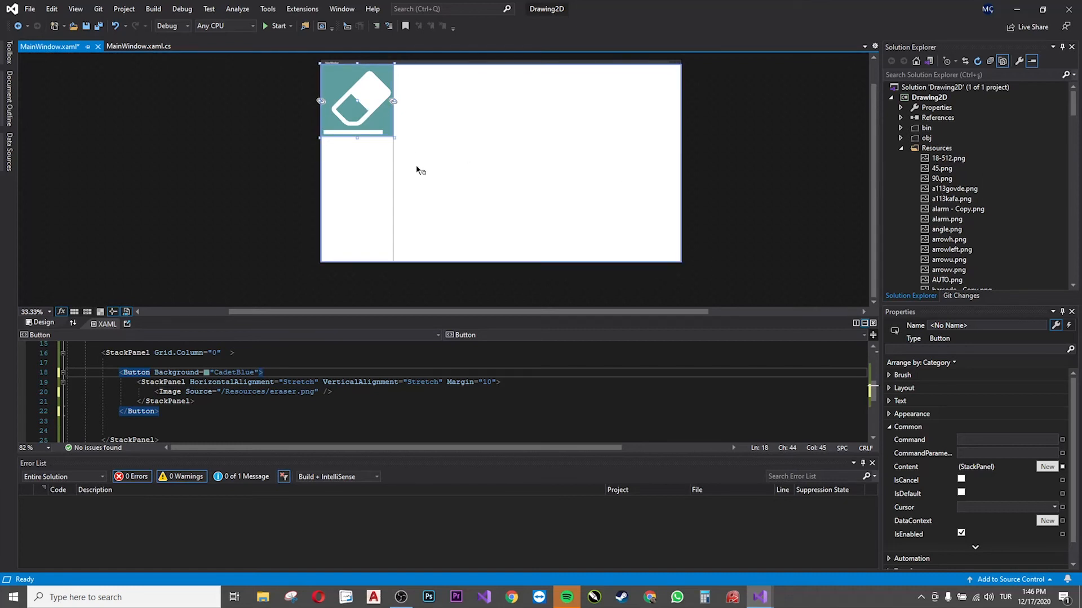
click(357, 101)
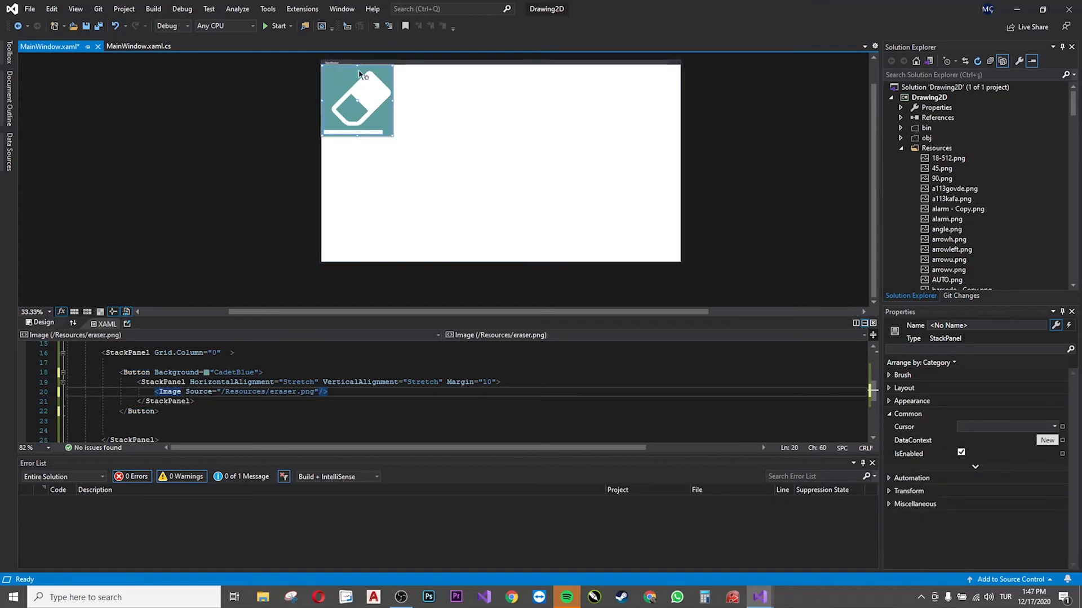
mouse_move(378, 95)
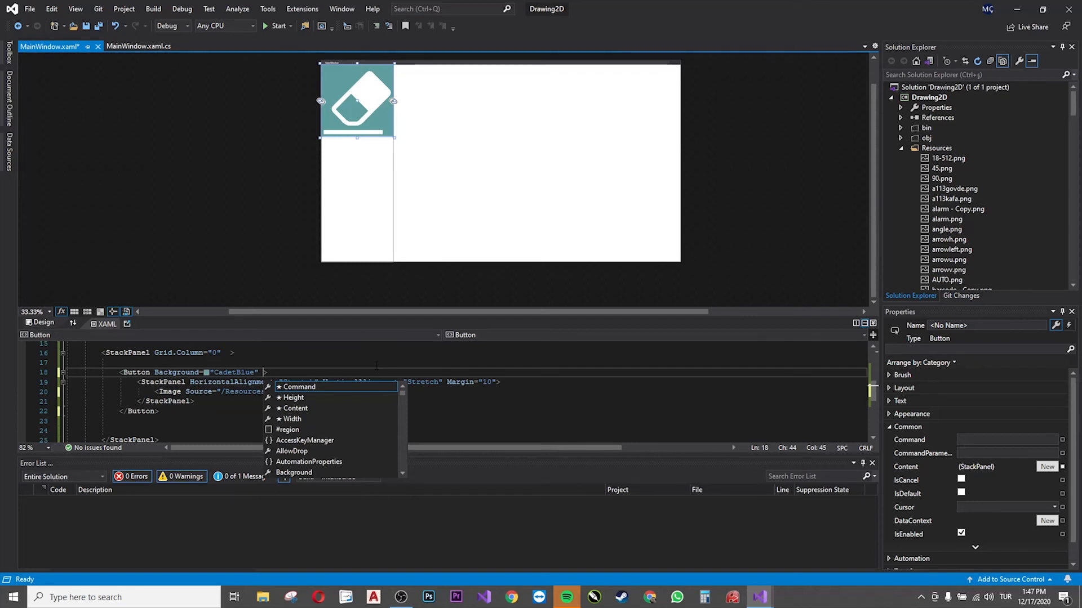
Step: Set the Button's Height to 150 and check the shortened button in the preview
text(hei)
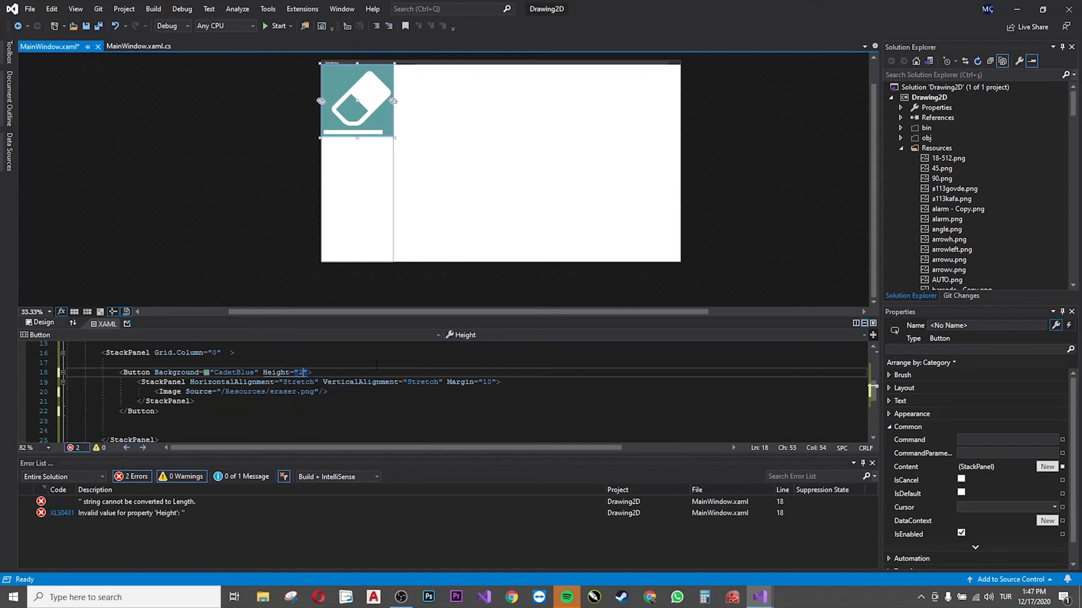
text(00)
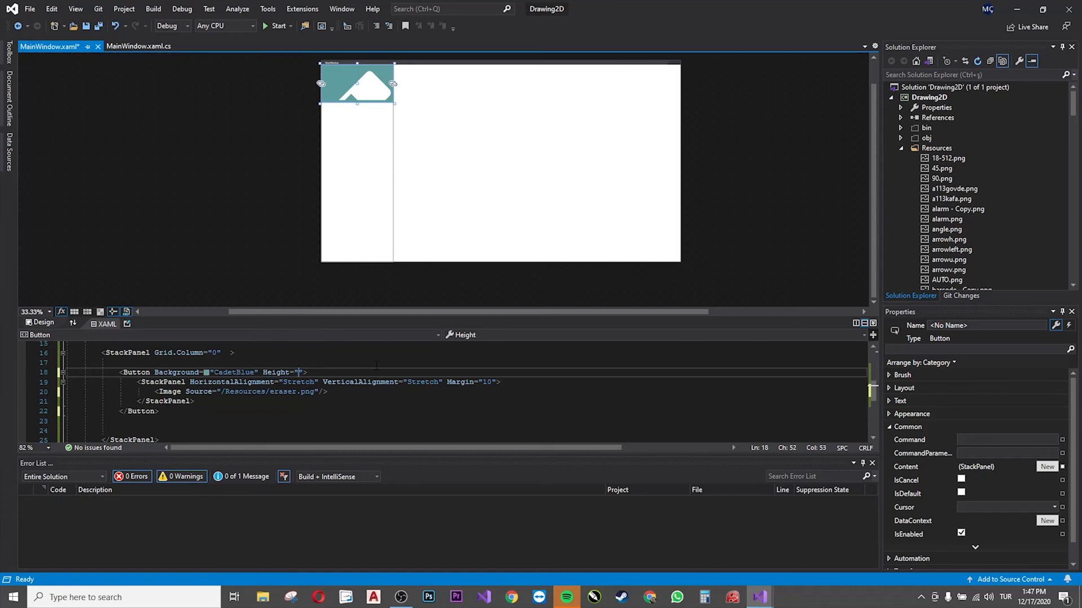
text(150)
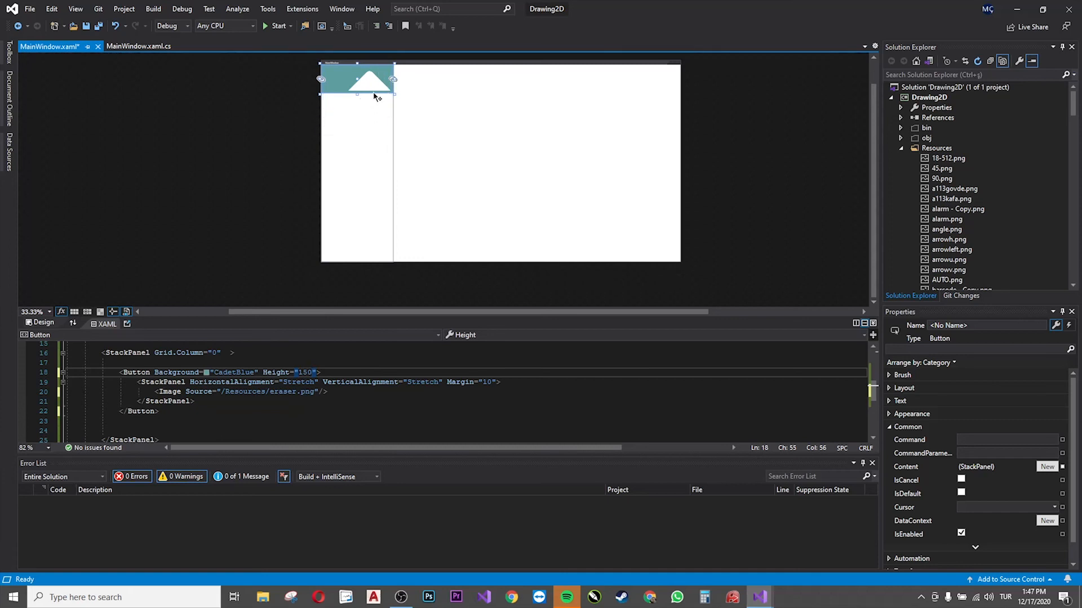
click(356, 96)
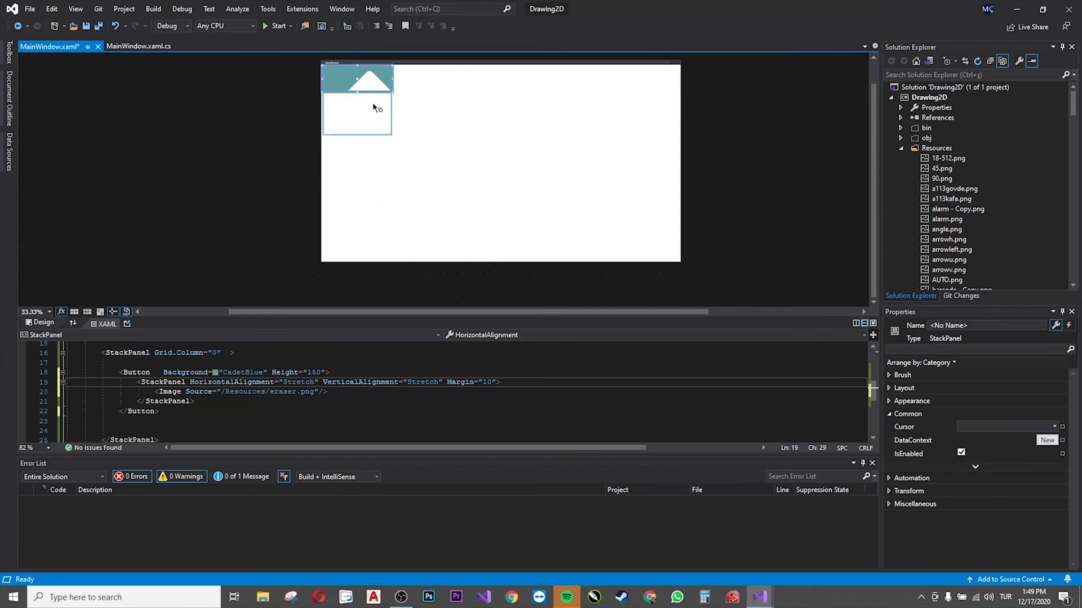
mouse_move(374, 83)
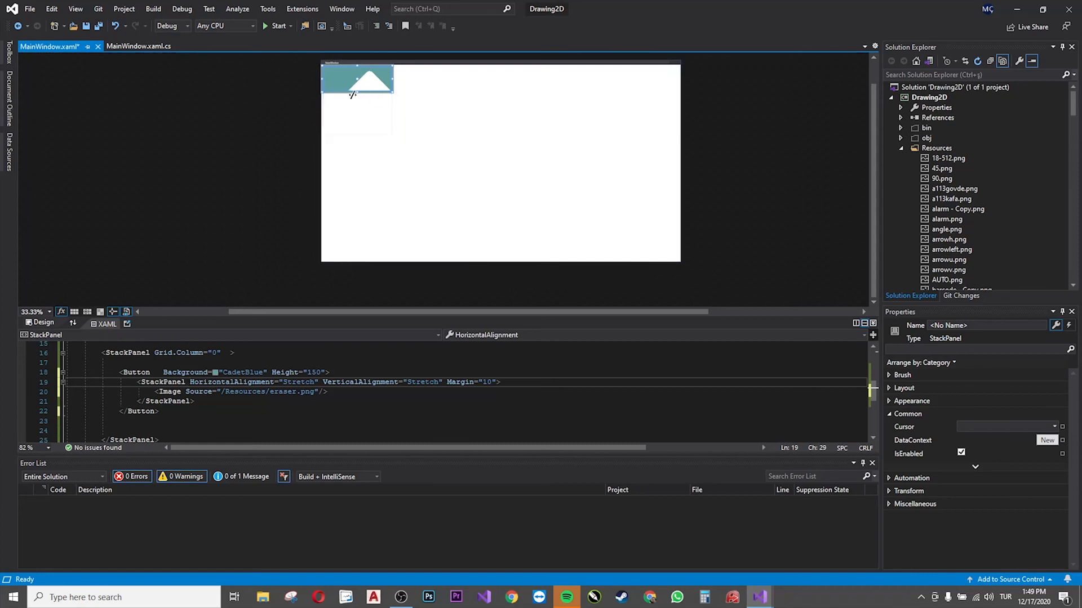
Step: Begin an Orientation attribute on the StackPanel inside the button
click(357, 110)
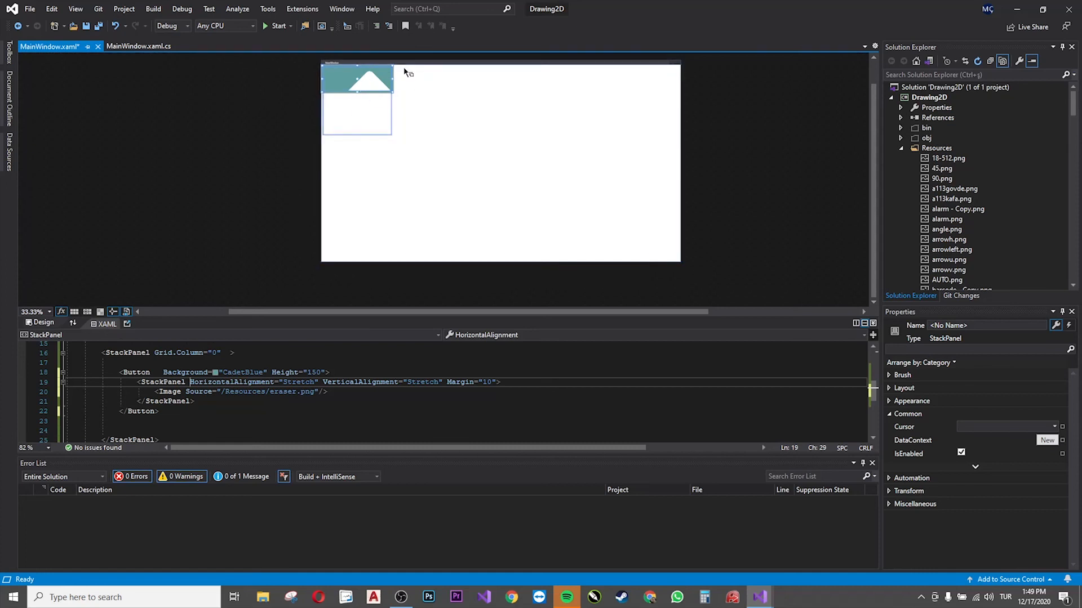
mouse_move(369, 93)
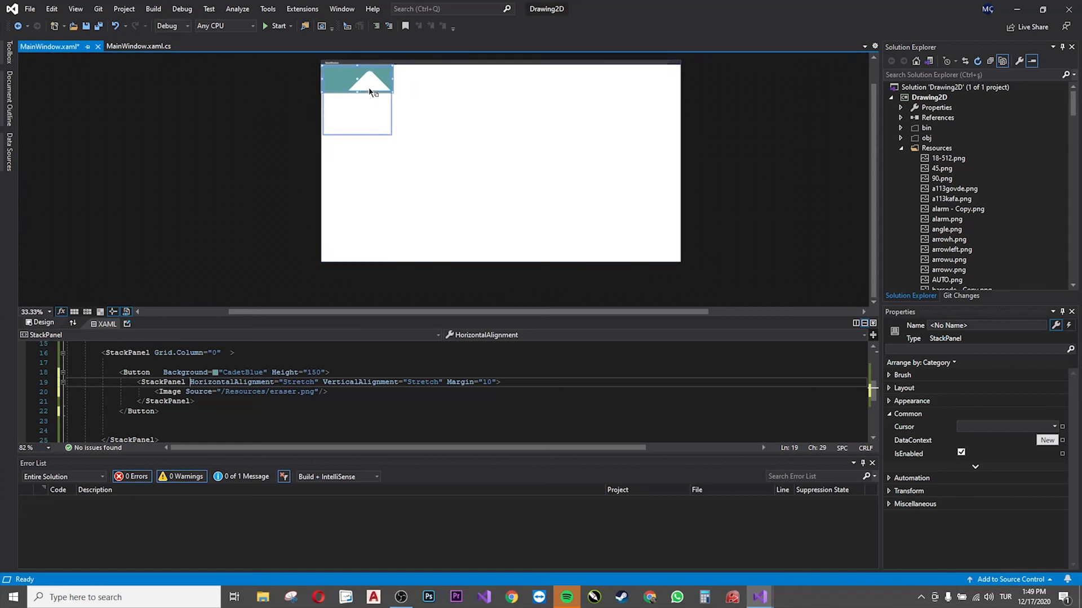
mouse_move(369, 81)
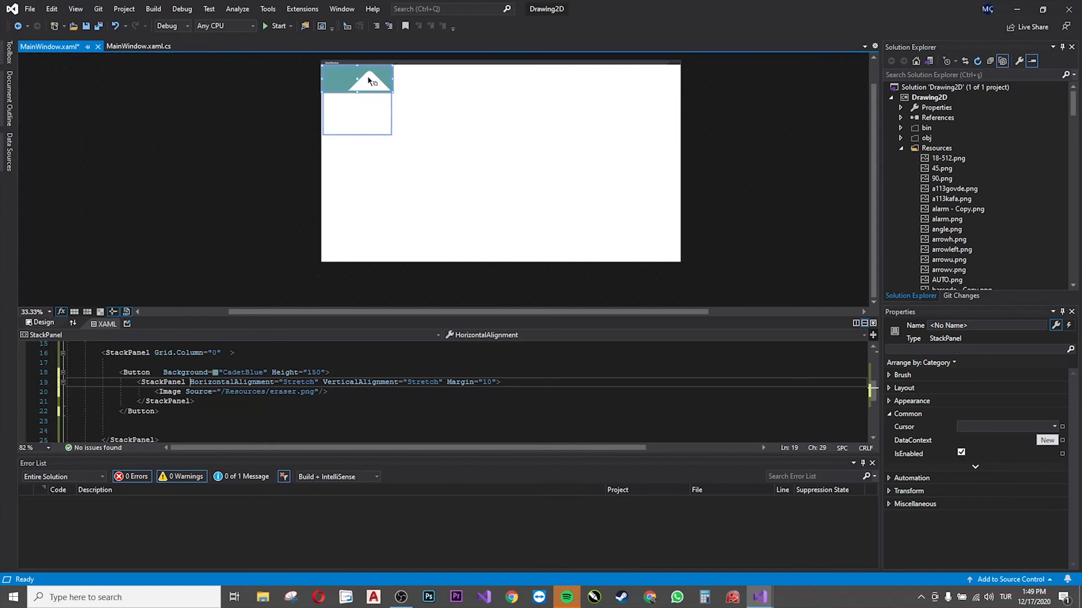
mouse_move(338, 74)
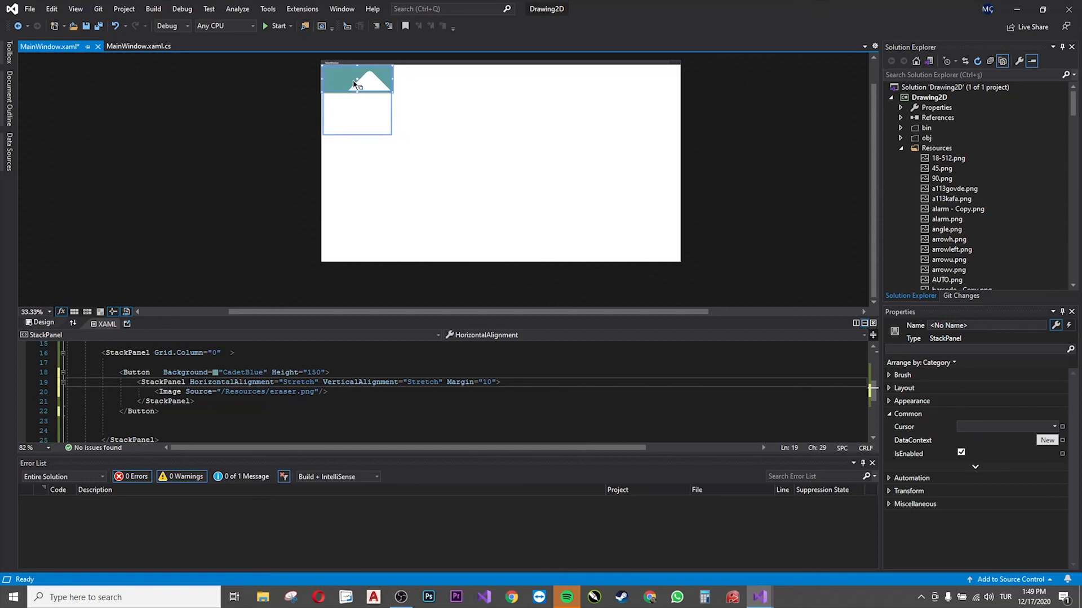
mouse_move(329, 81)
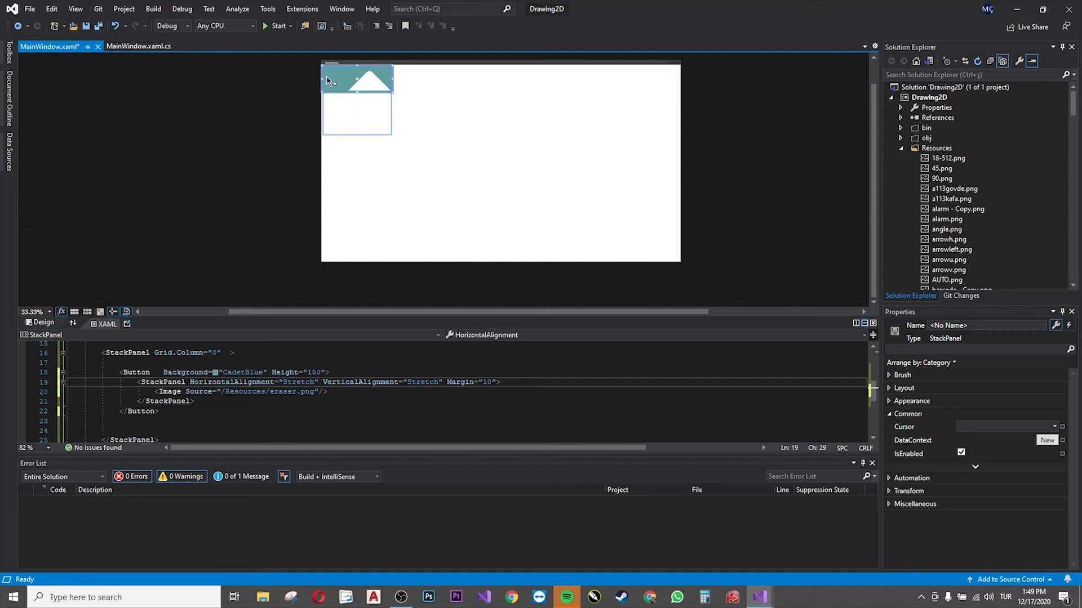
mouse_move(329, 74)
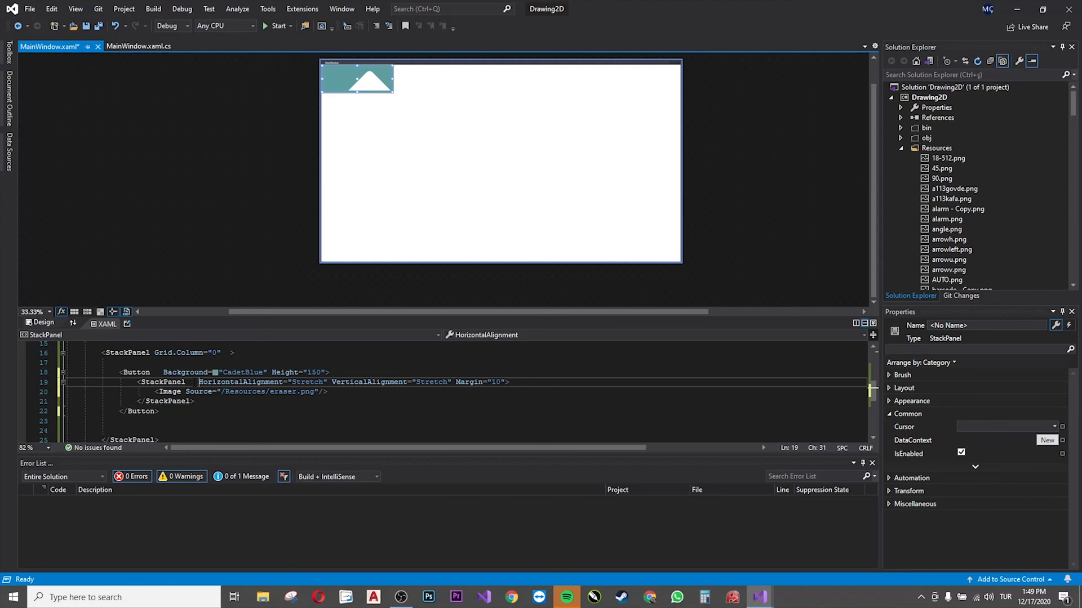
mouse_move(242, 382)
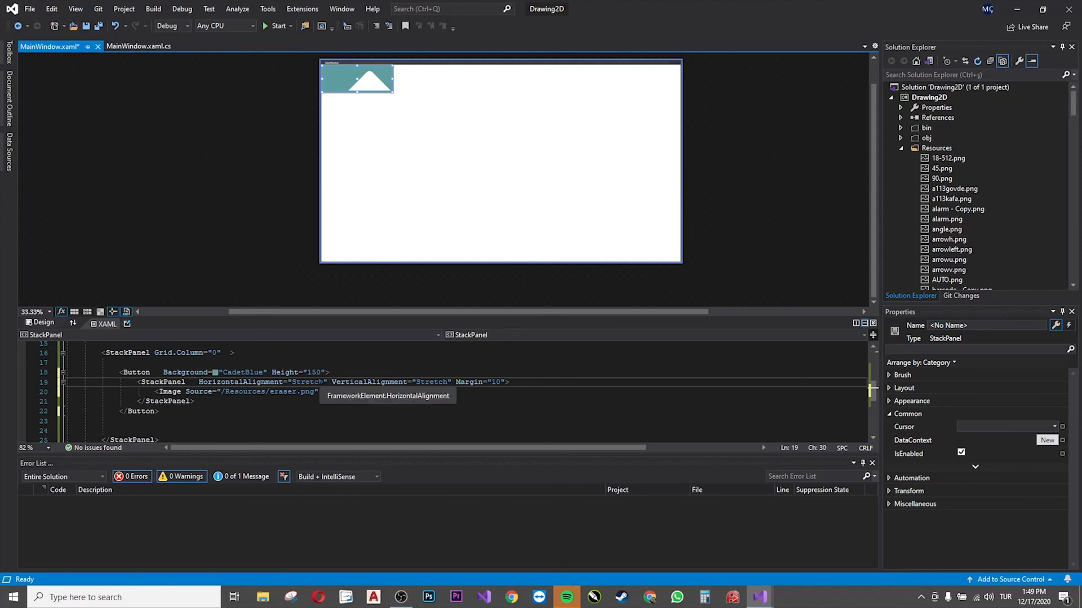
text(Orien)
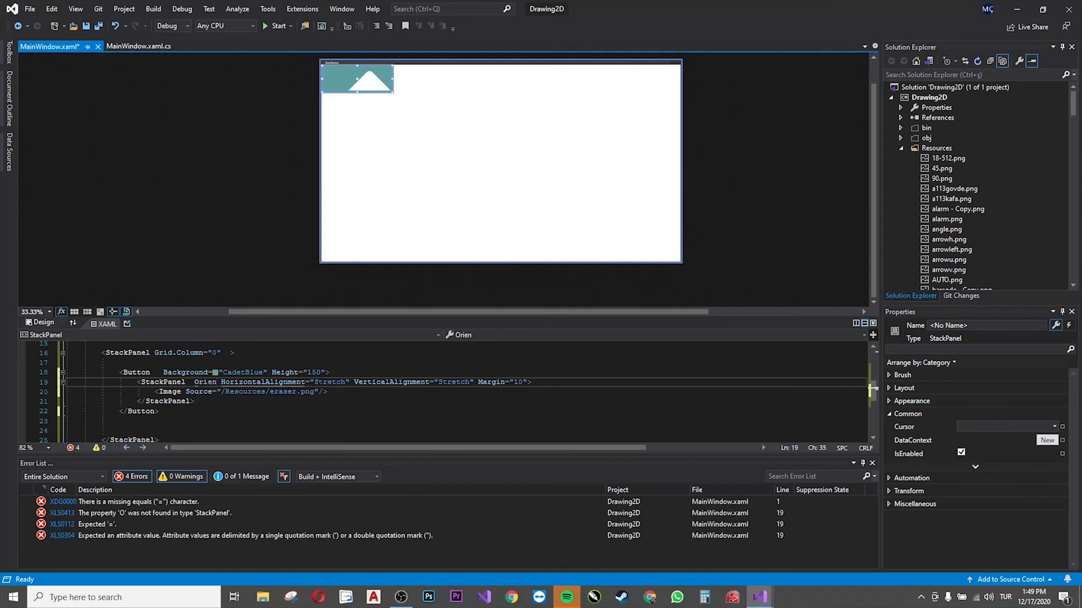